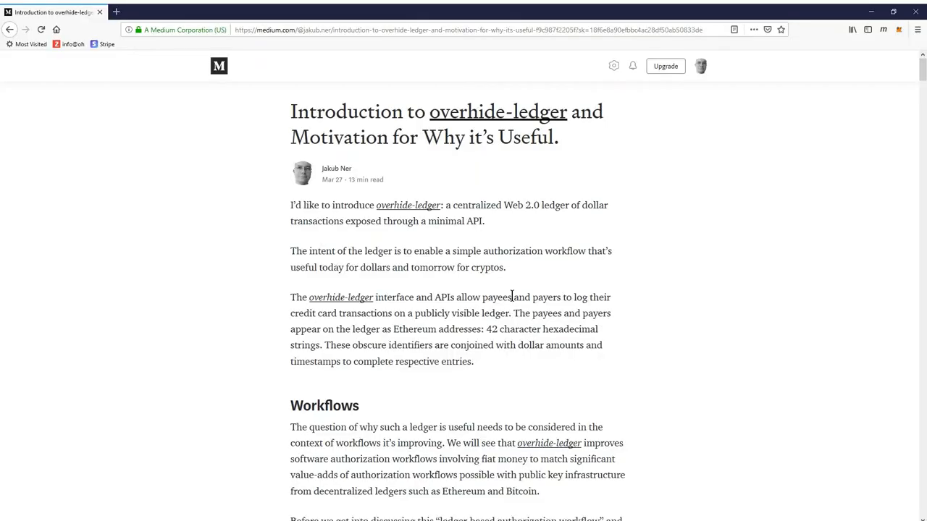
pyautogui.moveTo(674, 291)
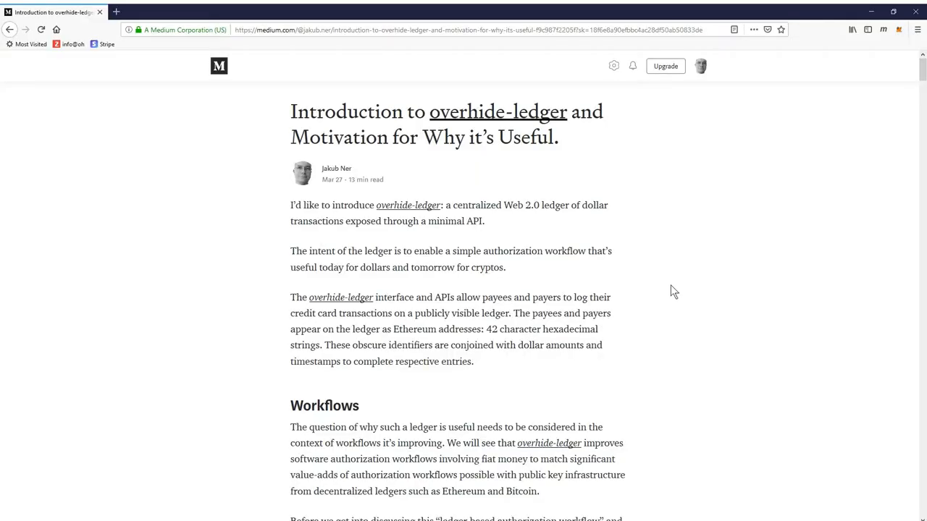
pyautogui.moveTo(719, 315)
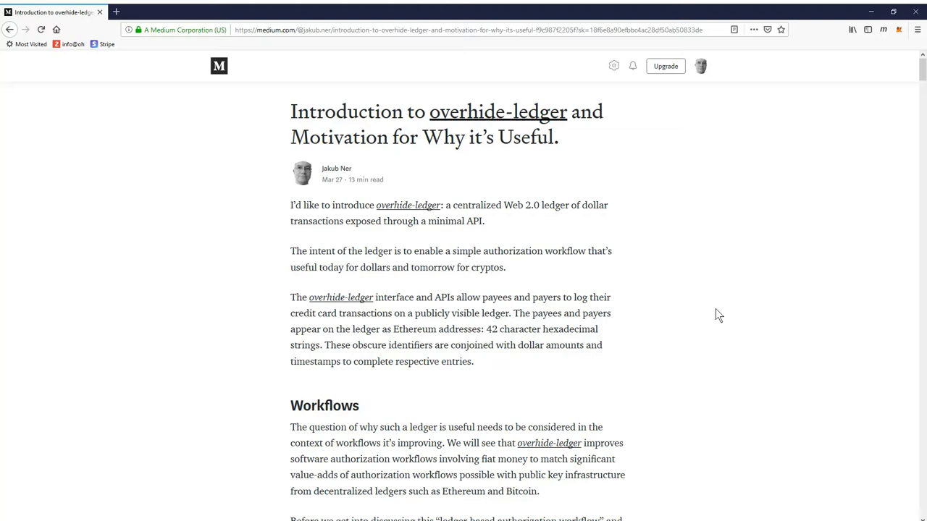
# Scroll to 'Some Basics from Crypto Ledgers' and its payer, payee, amount, timestamp table.
pyautogui.scroll(-3)
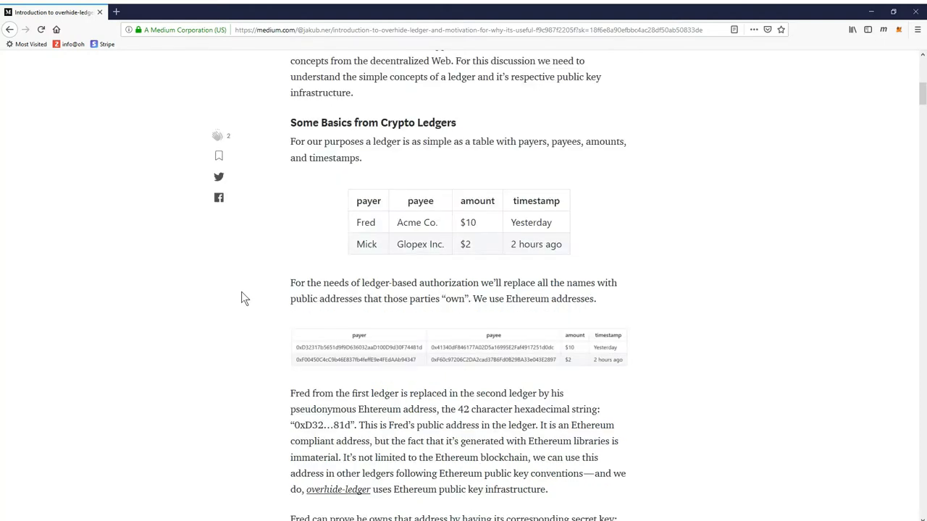
pyautogui.moveTo(307, 252)
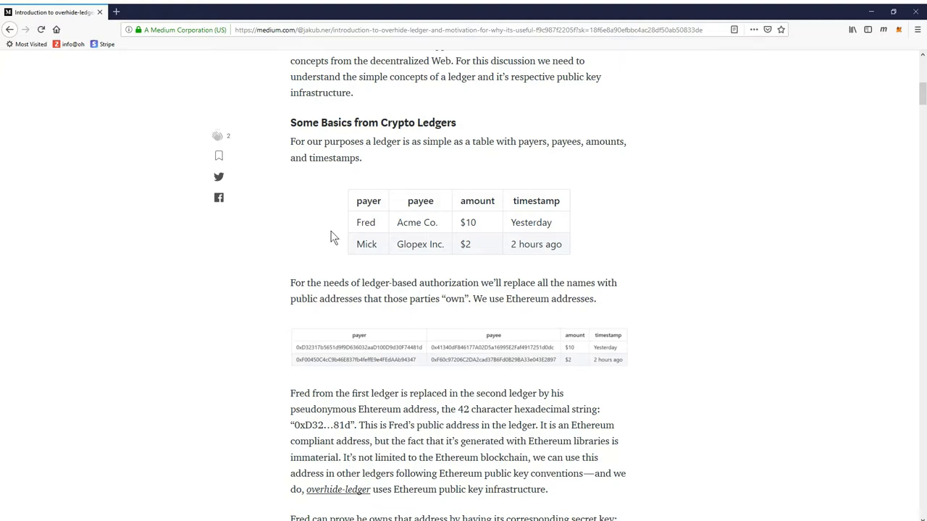
pyautogui.moveTo(379, 233)
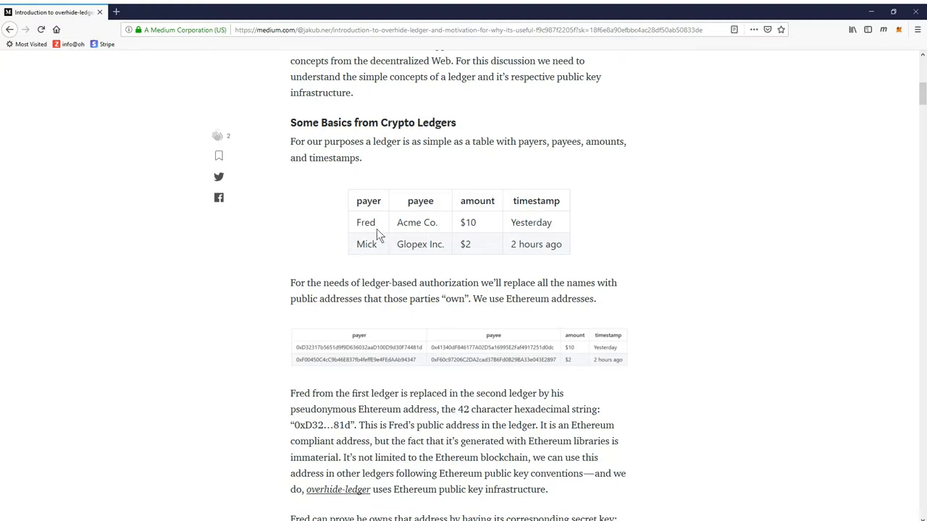
pyautogui.moveTo(383, 252)
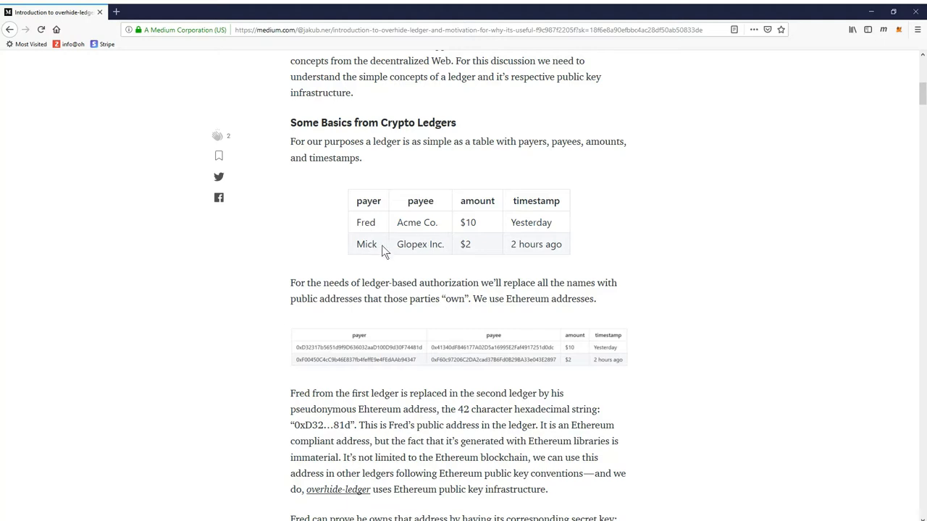
pyautogui.moveTo(462, 249)
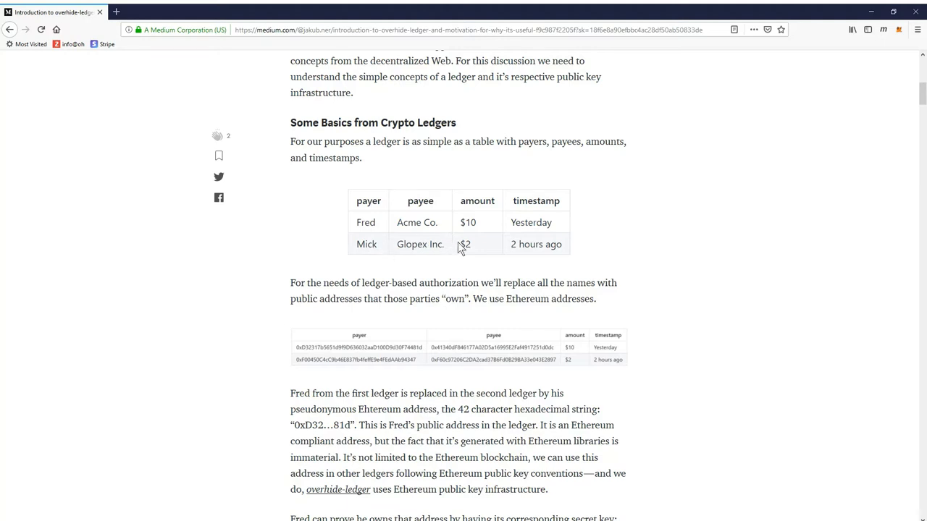
pyautogui.moveTo(382, 223)
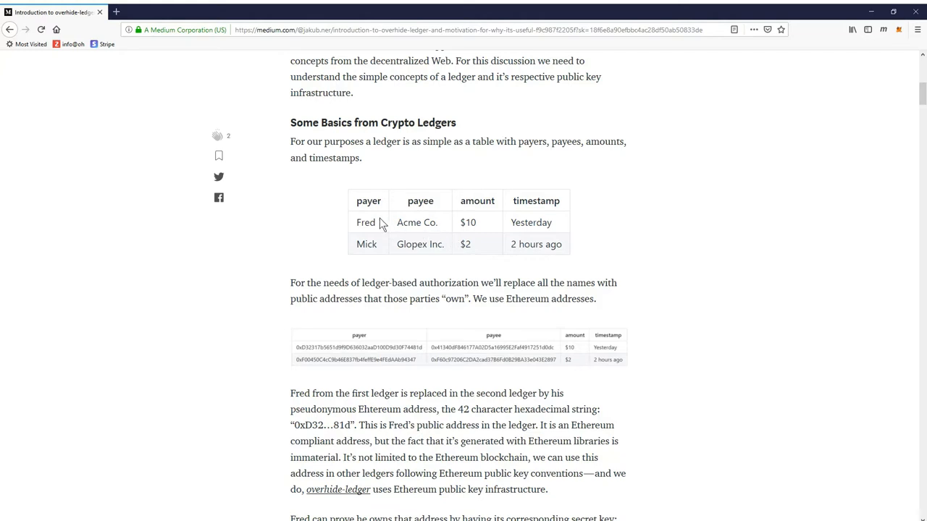
pyautogui.moveTo(383, 249)
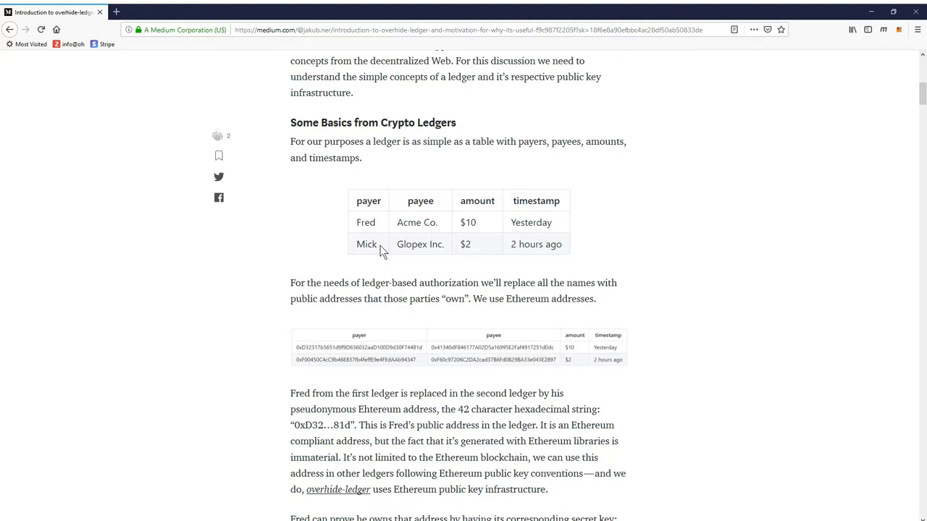
pyautogui.moveTo(304, 251)
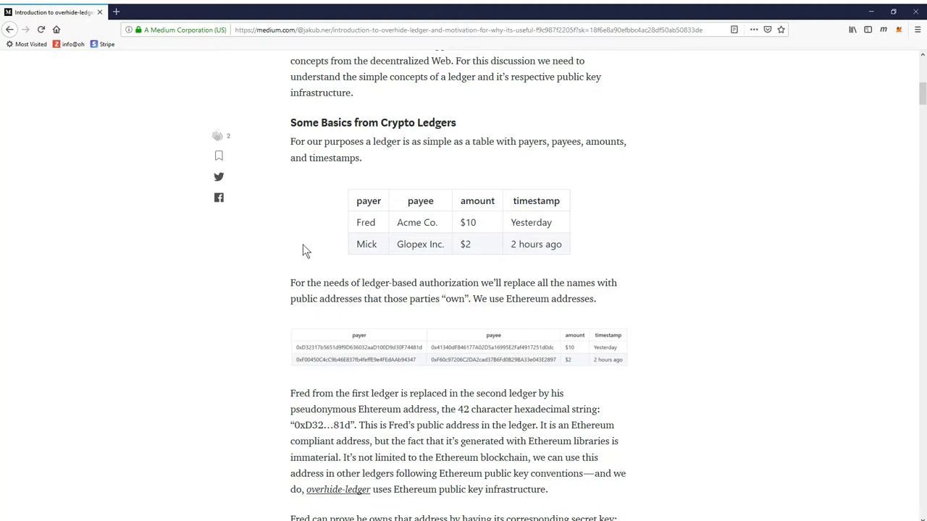
pyautogui.moveTo(575, 233)
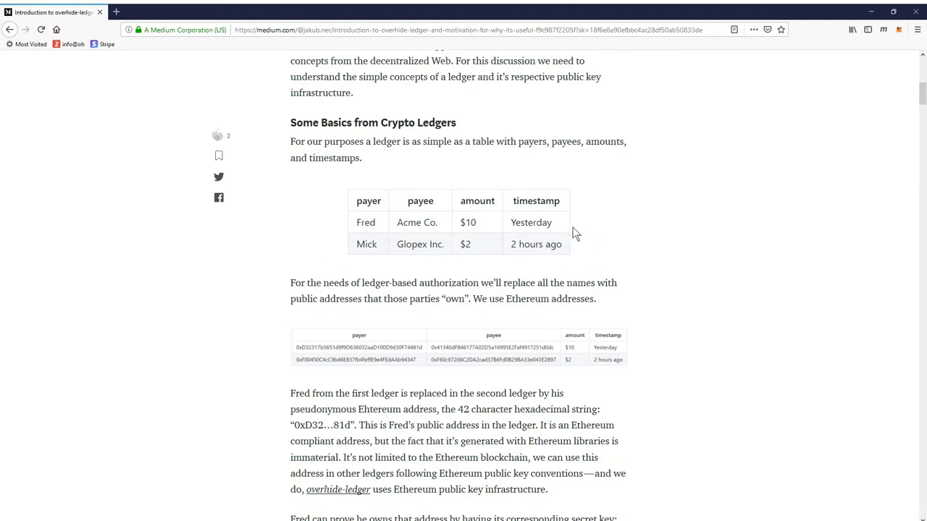
pyautogui.moveTo(566, 227)
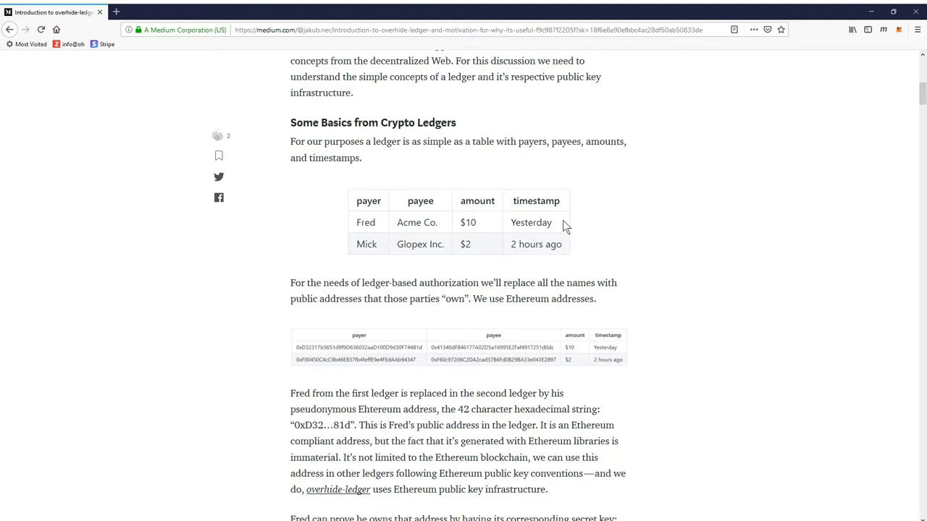
pyautogui.moveTo(556, 229)
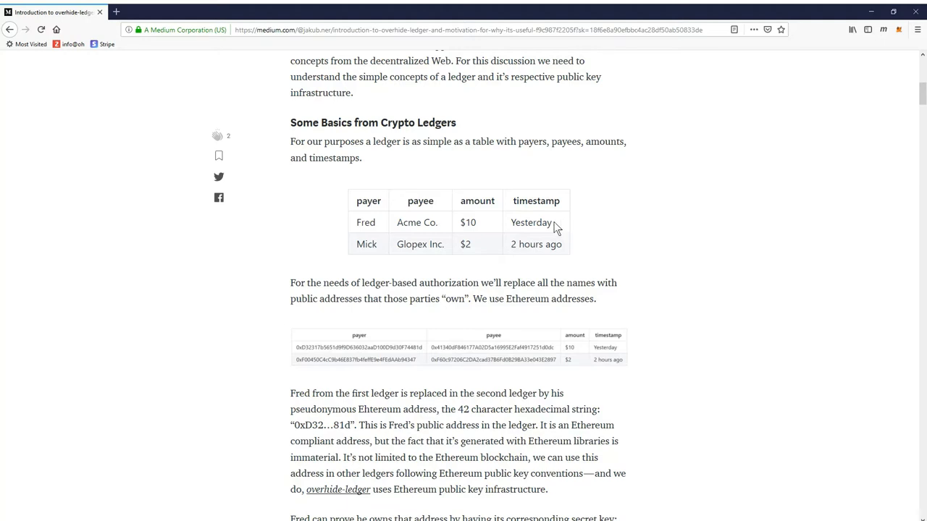
pyautogui.moveTo(446, 224)
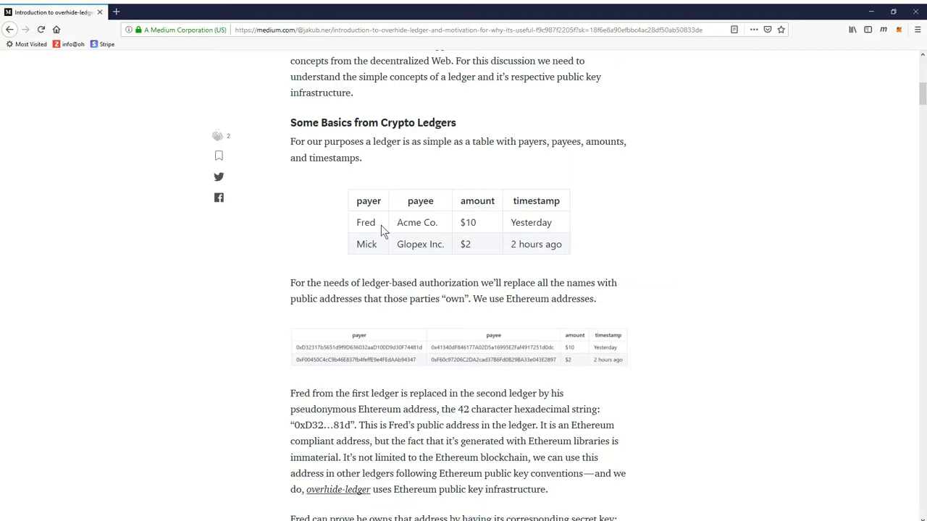
pyautogui.moveTo(315, 232)
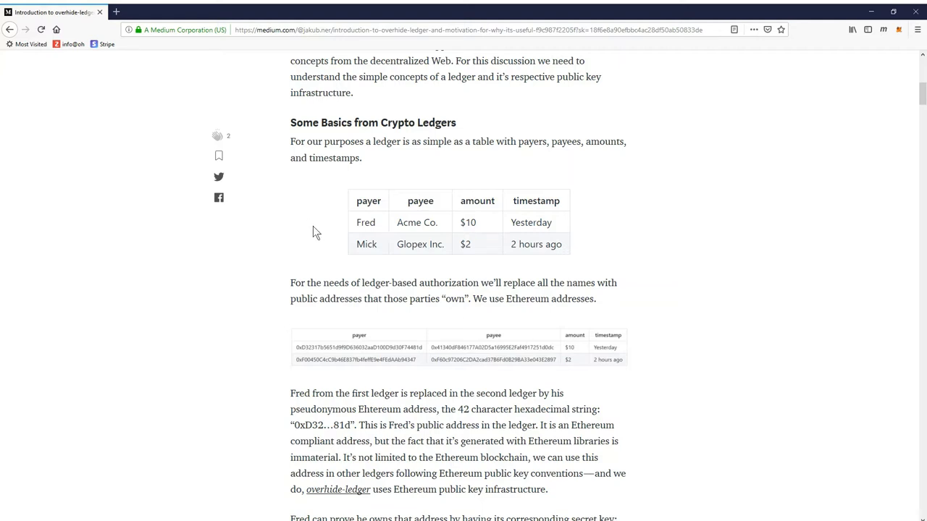
pyautogui.moveTo(384, 230)
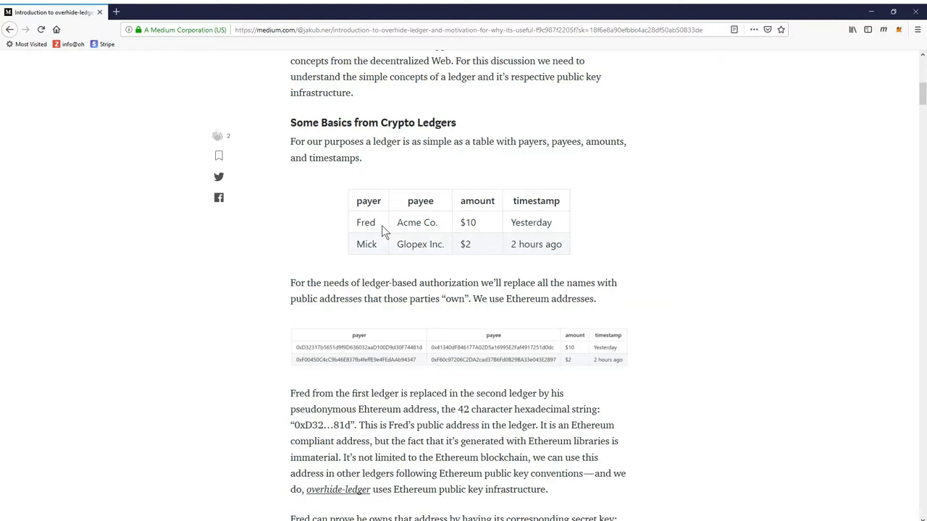
pyautogui.moveTo(332, 232)
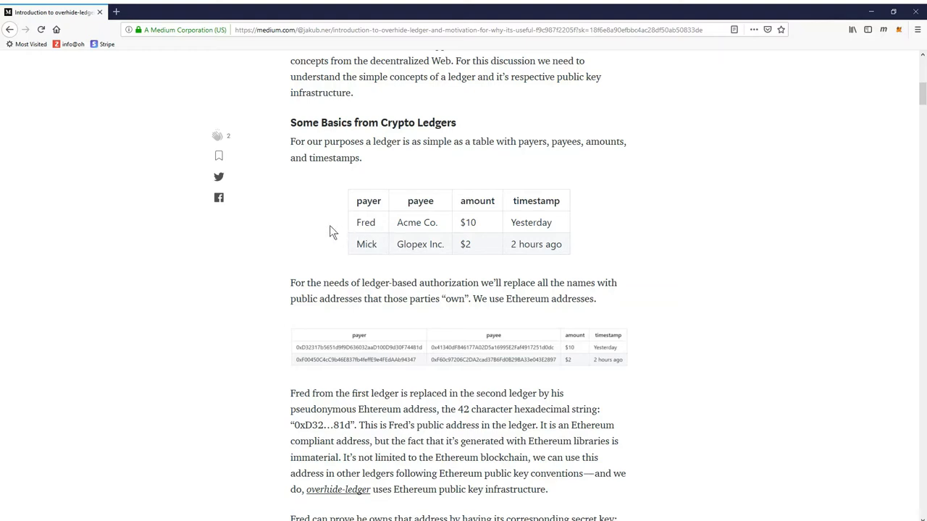
pyautogui.moveTo(328, 239)
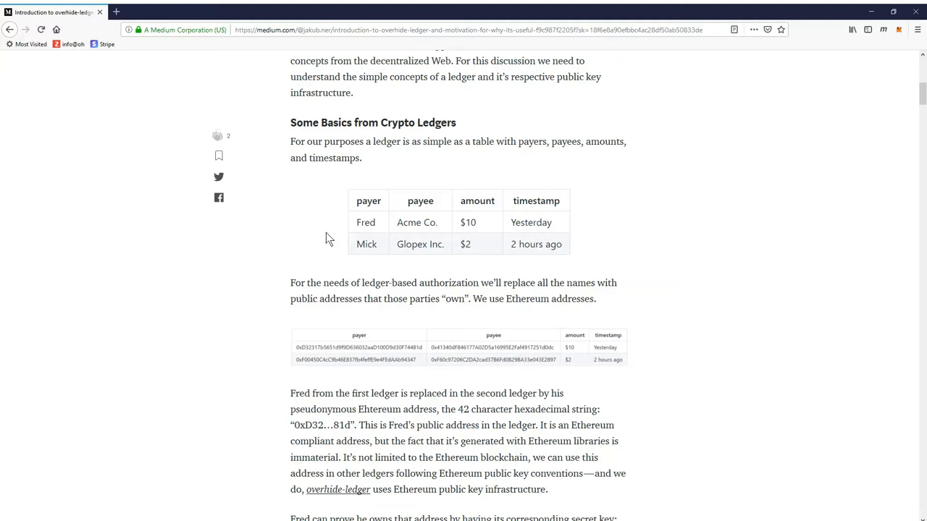
pyautogui.moveTo(340, 231)
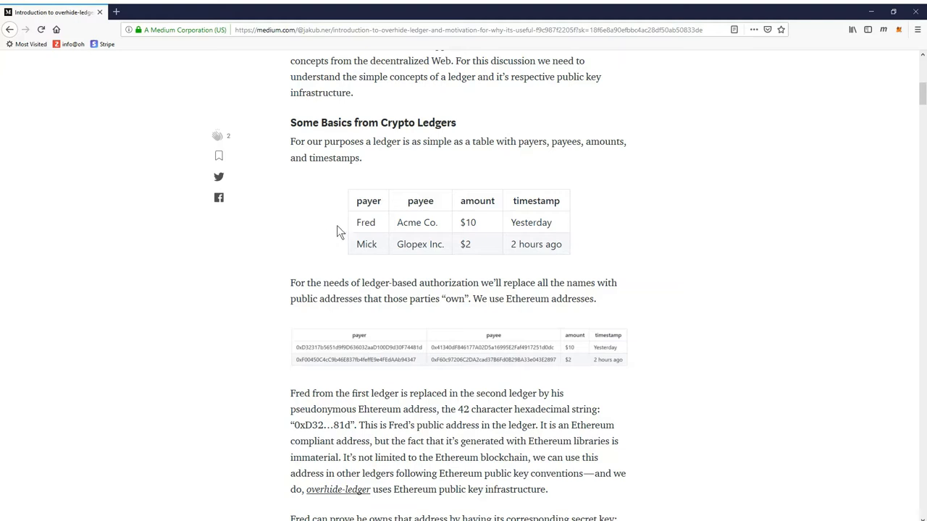
pyautogui.moveTo(325, 249)
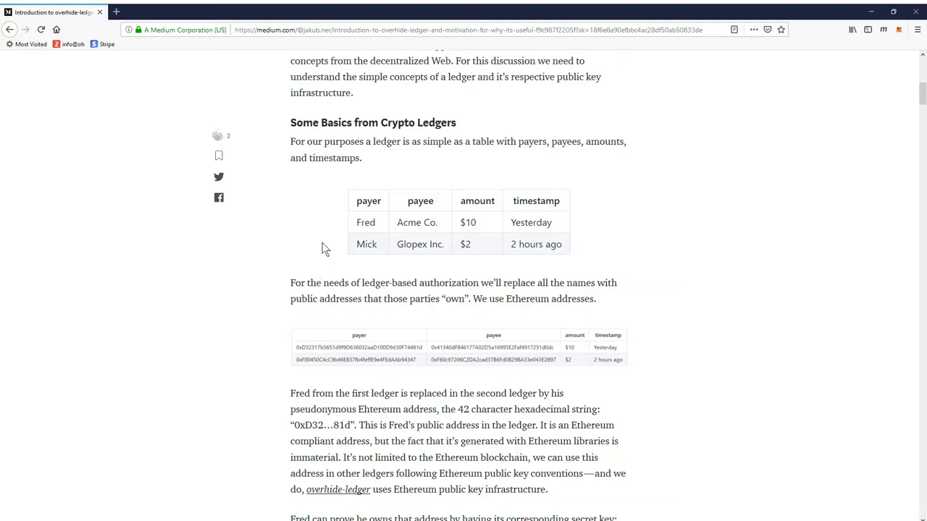
pyautogui.moveTo(348, 240)
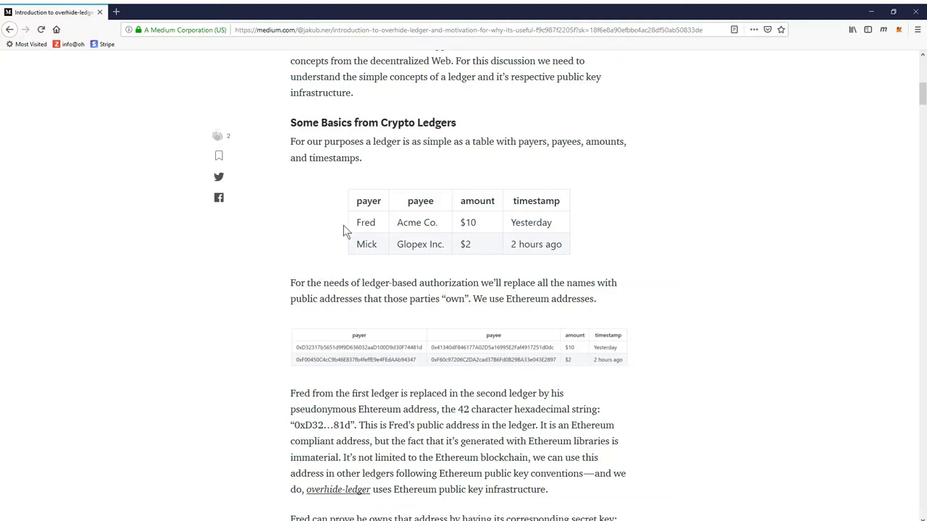
pyautogui.moveTo(349, 229)
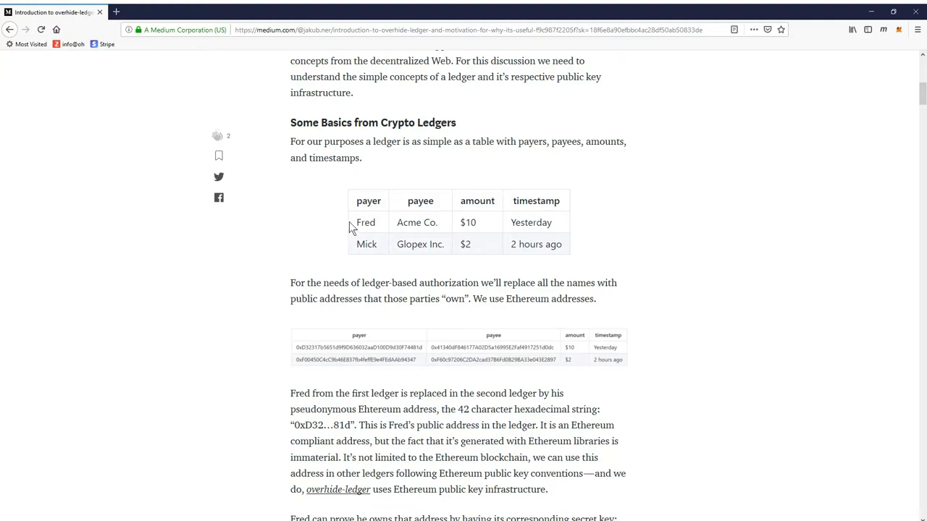
pyautogui.moveTo(343, 253)
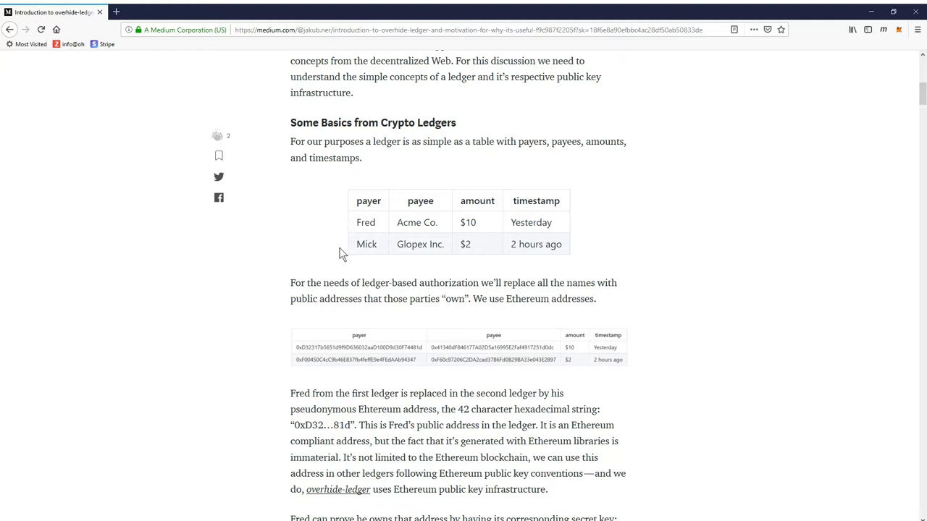
# Scroll the article down toward Figure 2, the Web 2.0 authorization flow.
pyautogui.scroll(-3)
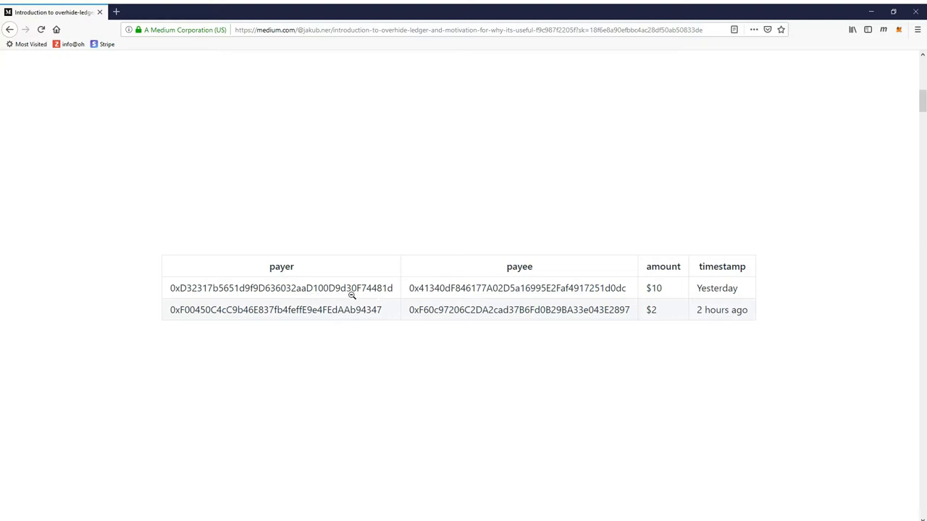
pyautogui.moveTo(561, 295)
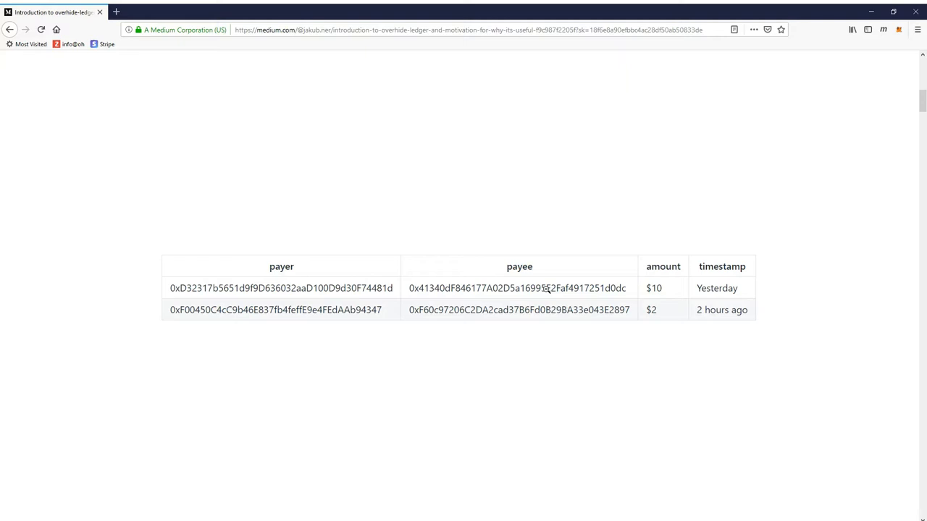
pyautogui.moveTo(319, 290)
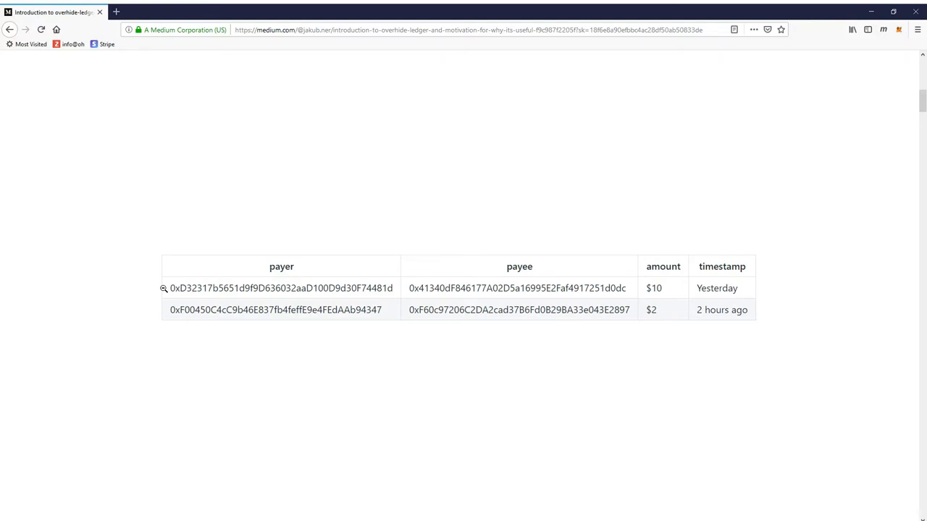
pyautogui.moveTo(163, 289)
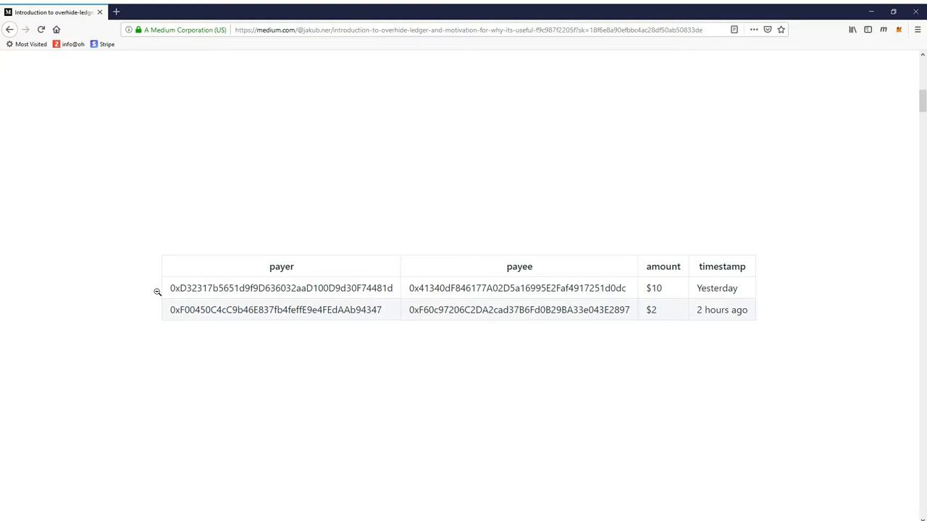
pyautogui.moveTo(400, 299)
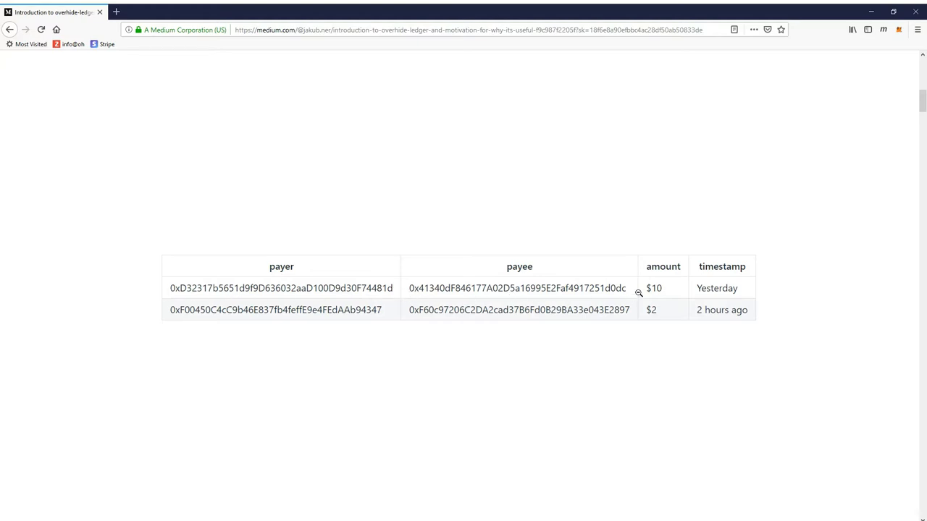
pyautogui.moveTo(635, 289)
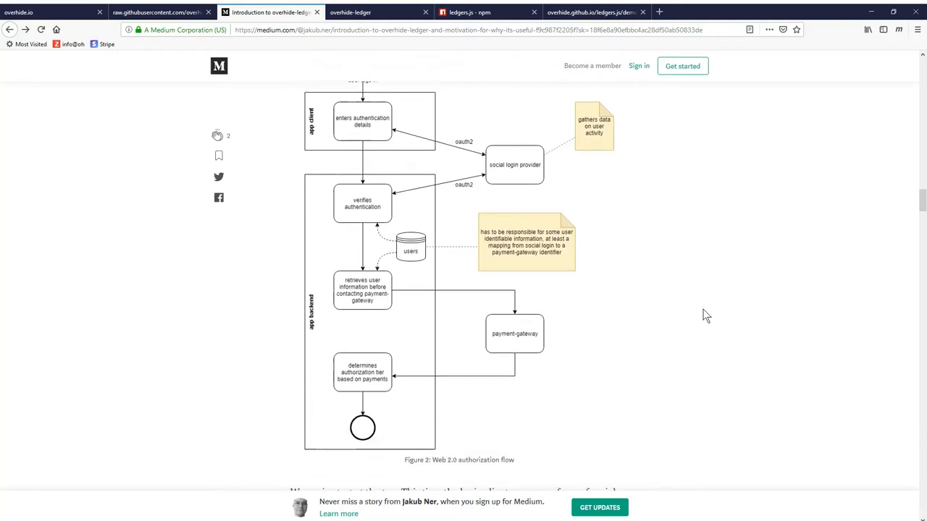
# Adjust the scroll until Figure 2 is fully visible, from user login to the payment-gateway check.
pyautogui.scroll(3)
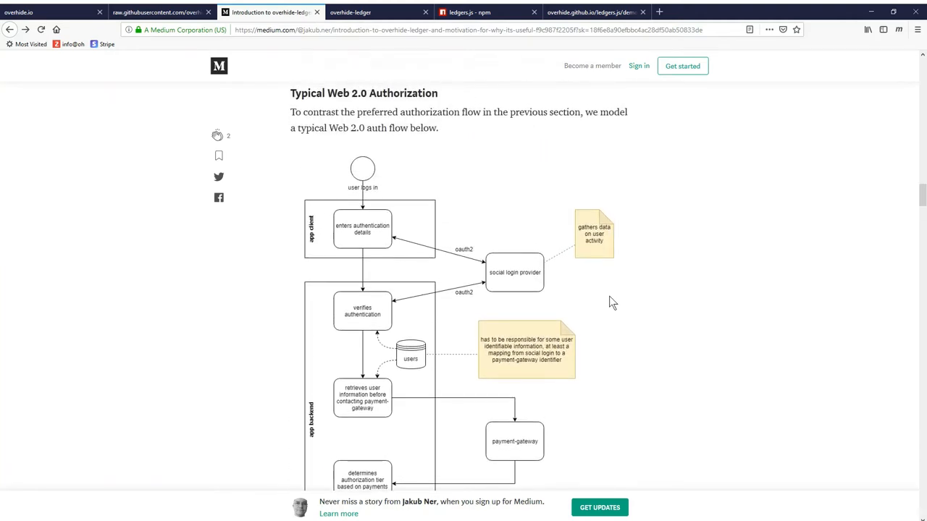
pyautogui.scroll(-3)
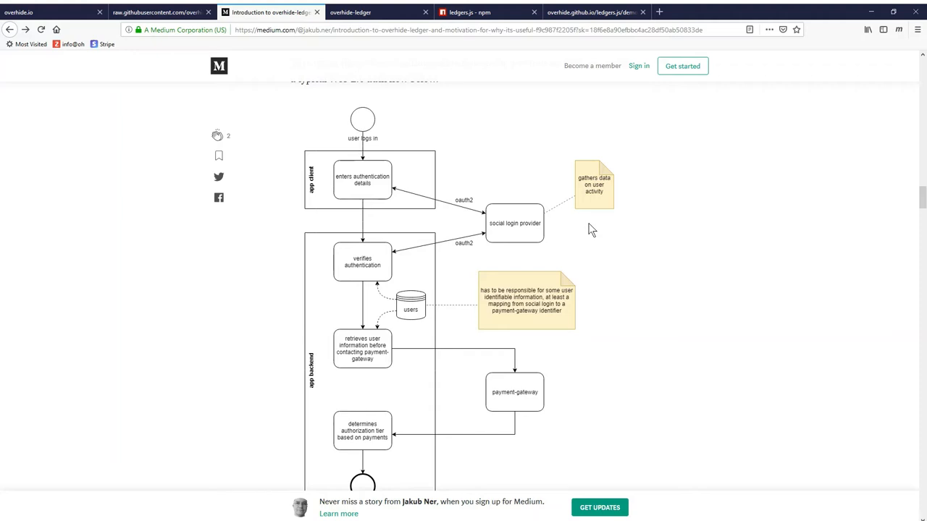
pyautogui.moveTo(682, 252)
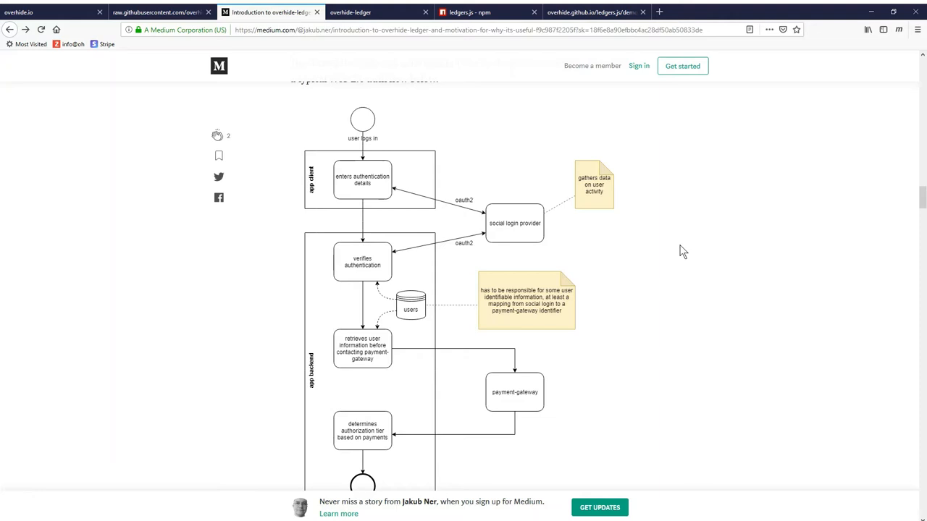
pyautogui.moveTo(662, 269)
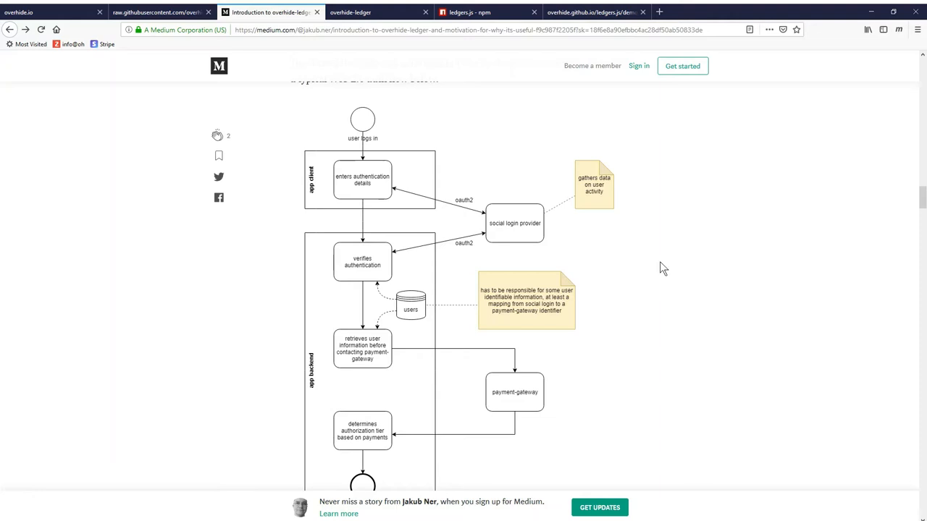
pyautogui.moveTo(659, 261)
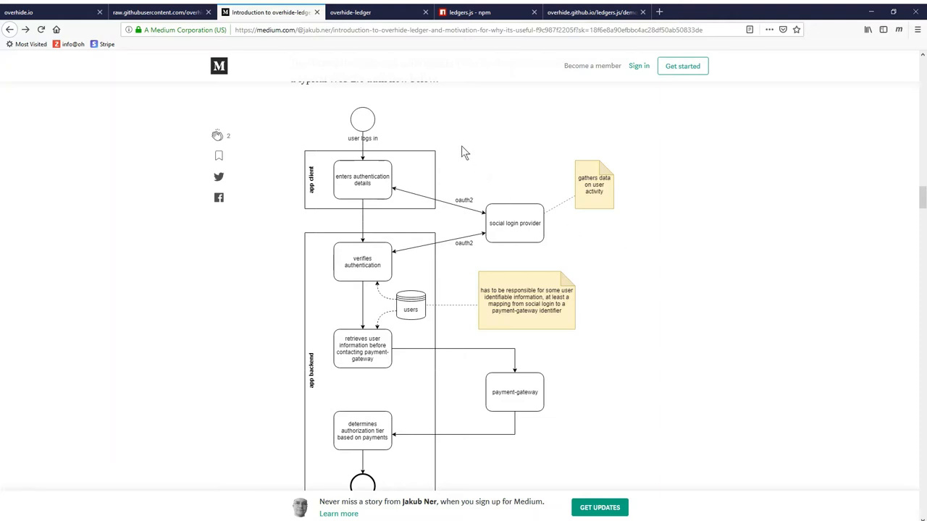
pyautogui.moveTo(391, 128)
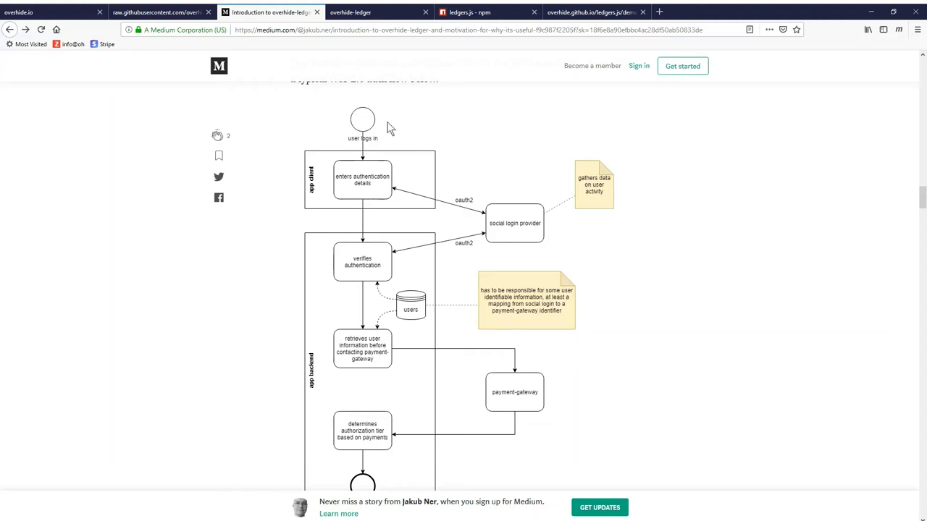
pyautogui.moveTo(402, 174)
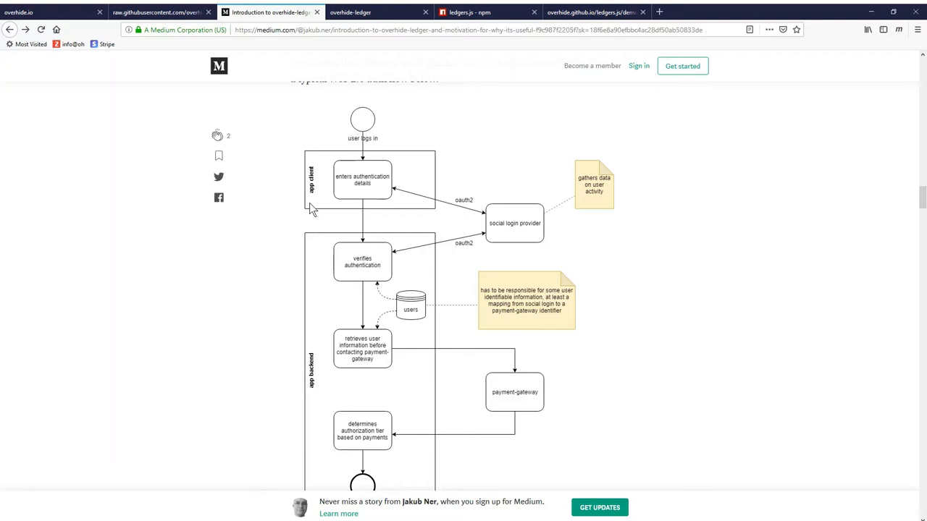
pyautogui.moveTo(427, 181)
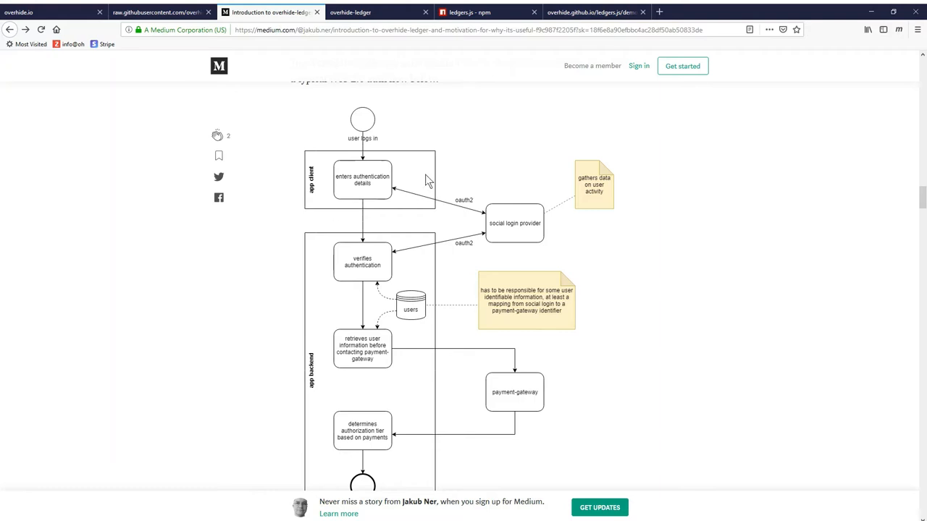
pyautogui.moveTo(419, 185)
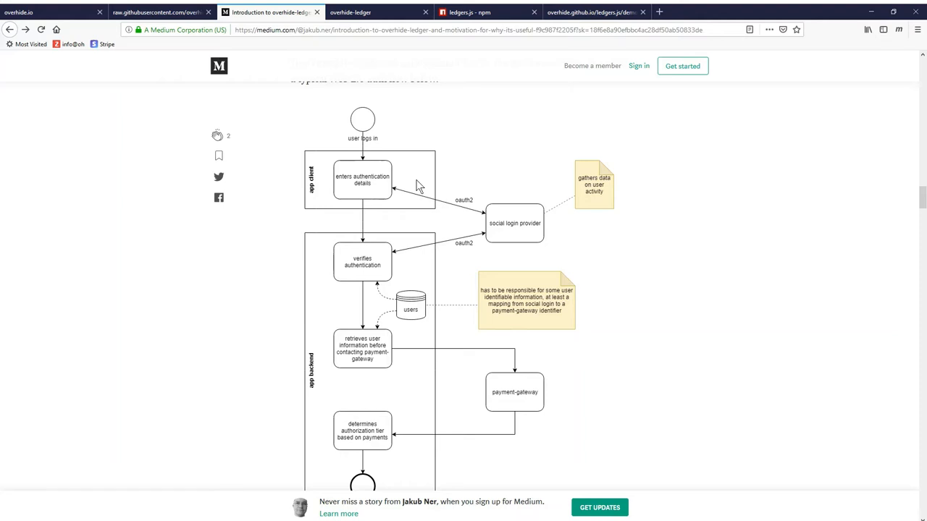
pyautogui.moveTo(483, 217)
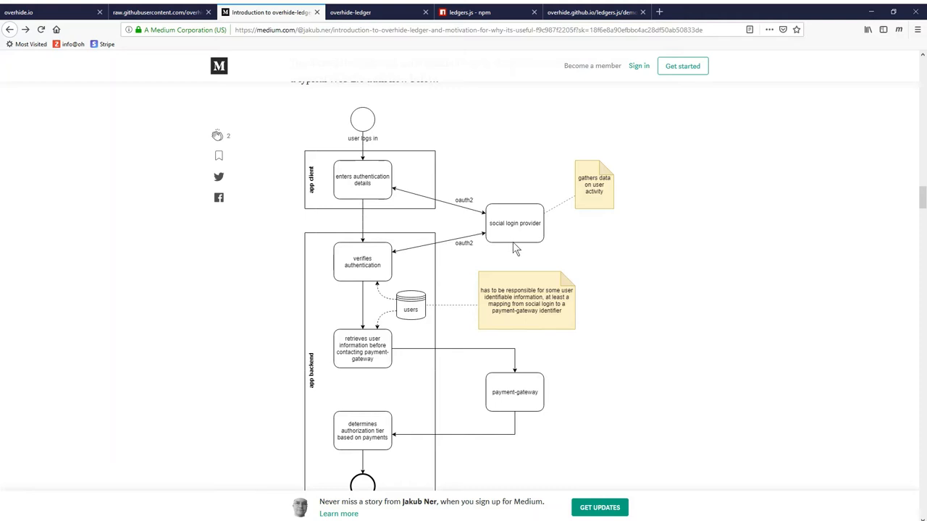
pyautogui.moveTo(538, 250)
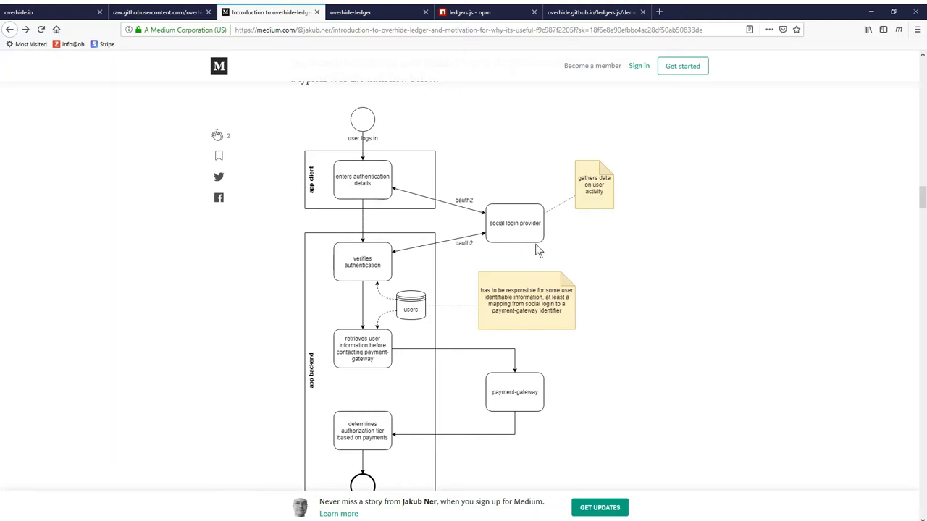
pyautogui.moveTo(520, 243)
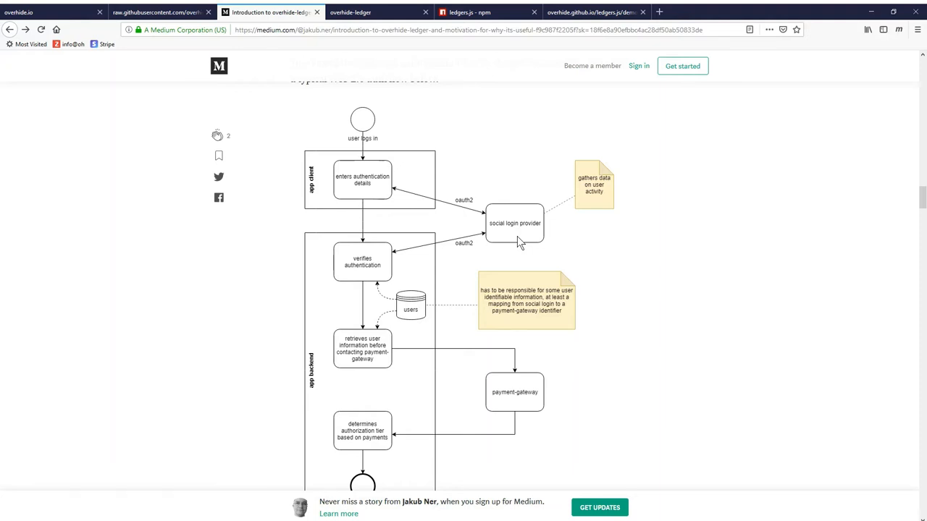
pyautogui.moveTo(516, 259)
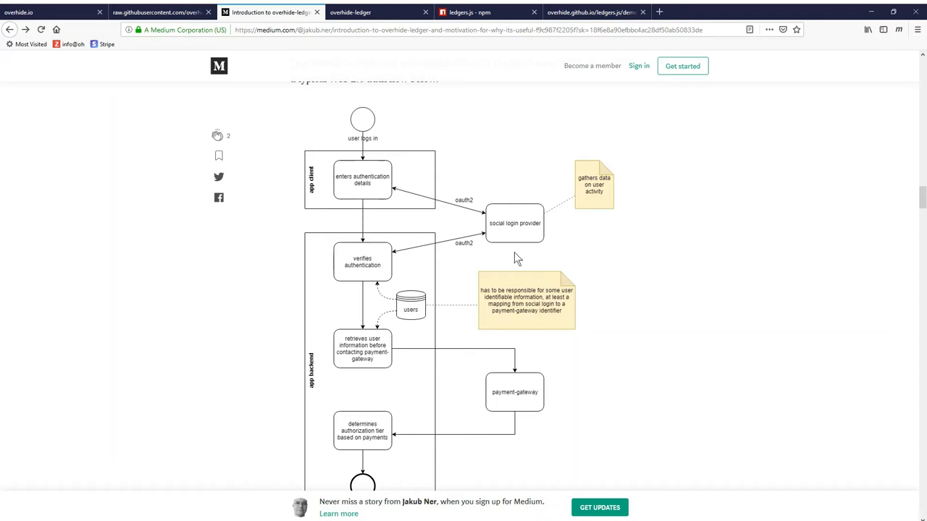
pyautogui.moveTo(483, 258)
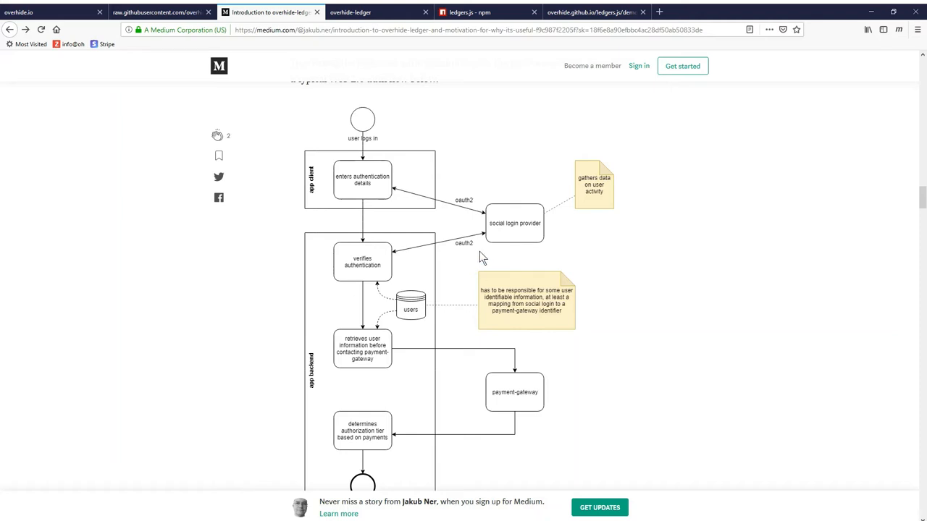
pyautogui.moveTo(504, 264)
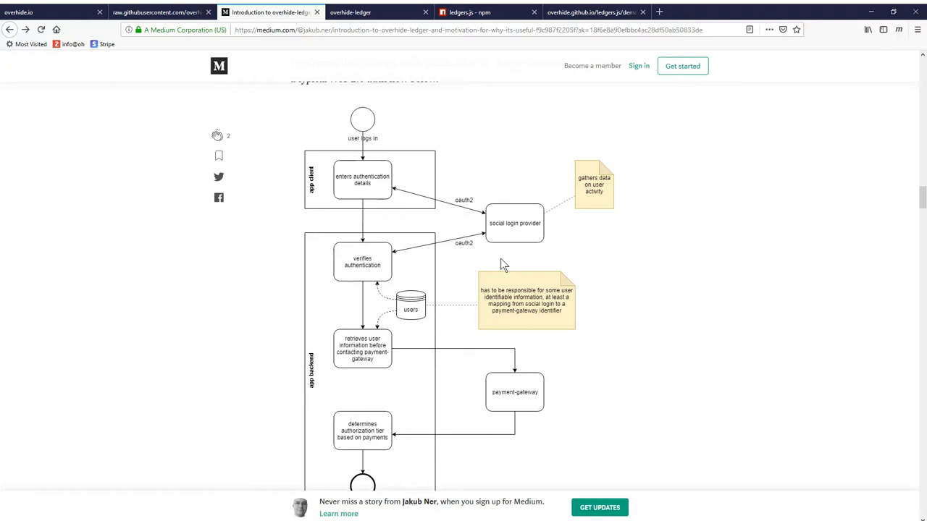
pyautogui.scroll(-3)
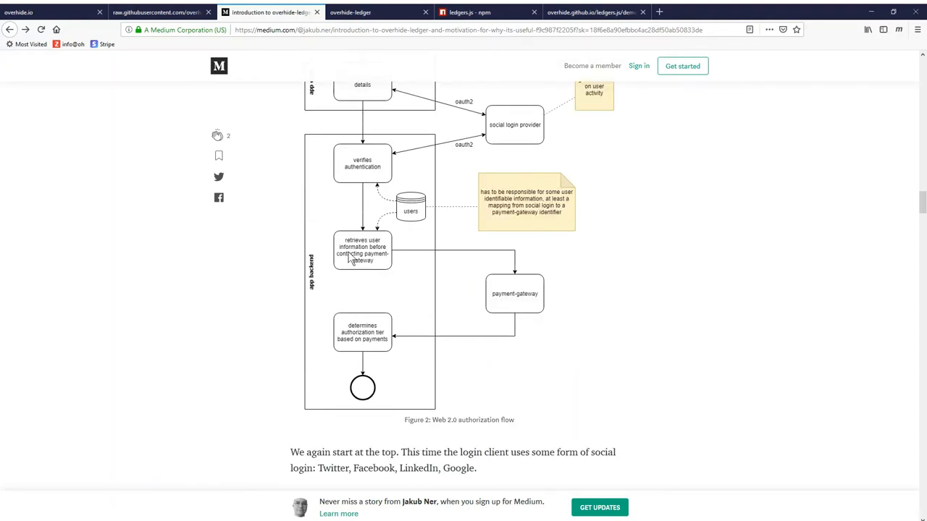
pyautogui.moveTo(311, 304)
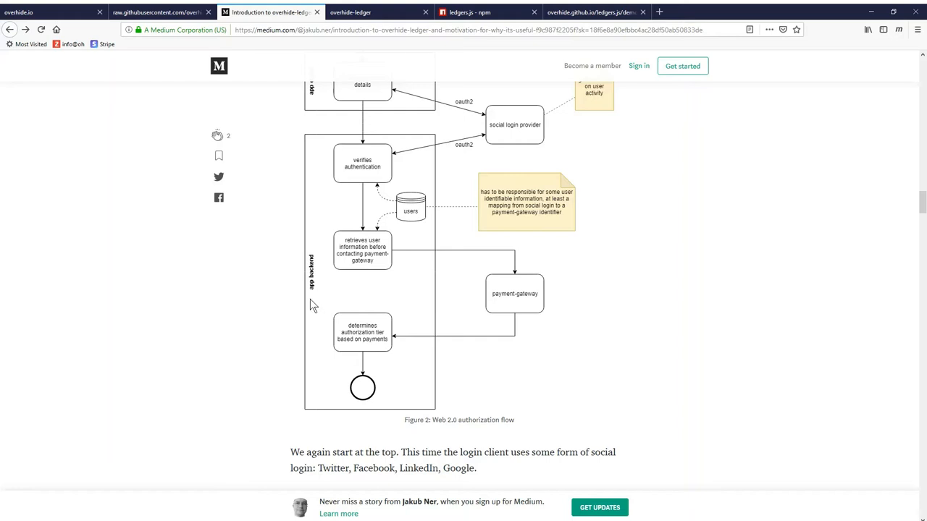
pyautogui.moveTo(338, 192)
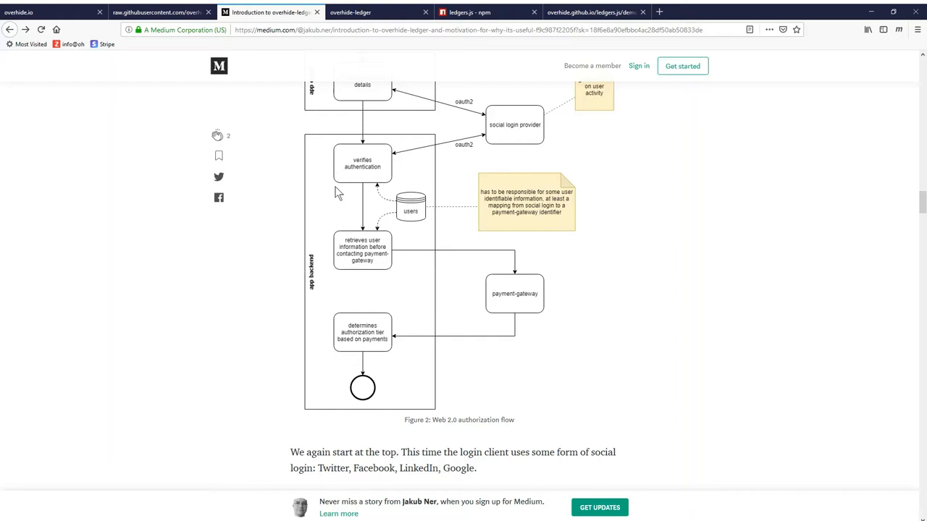
pyautogui.moveTo(492, 172)
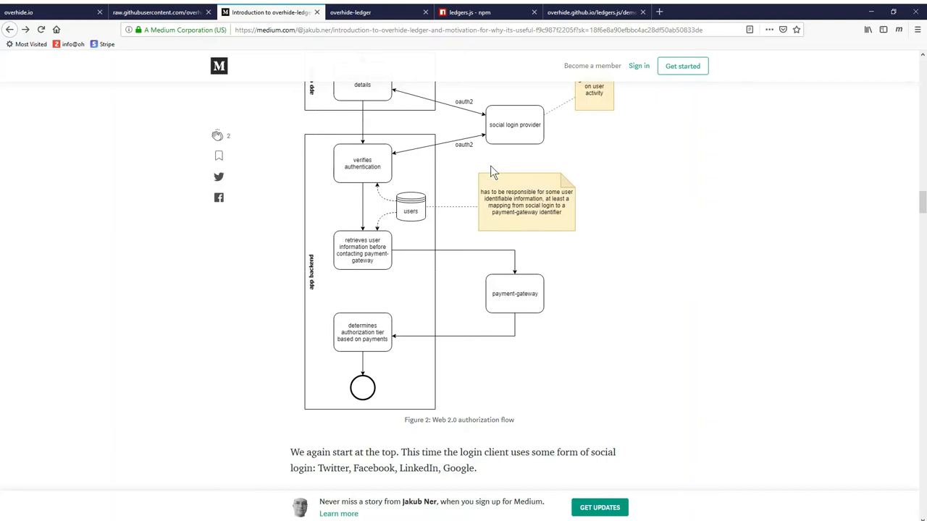
pyautogui.moveTo(342, 201)
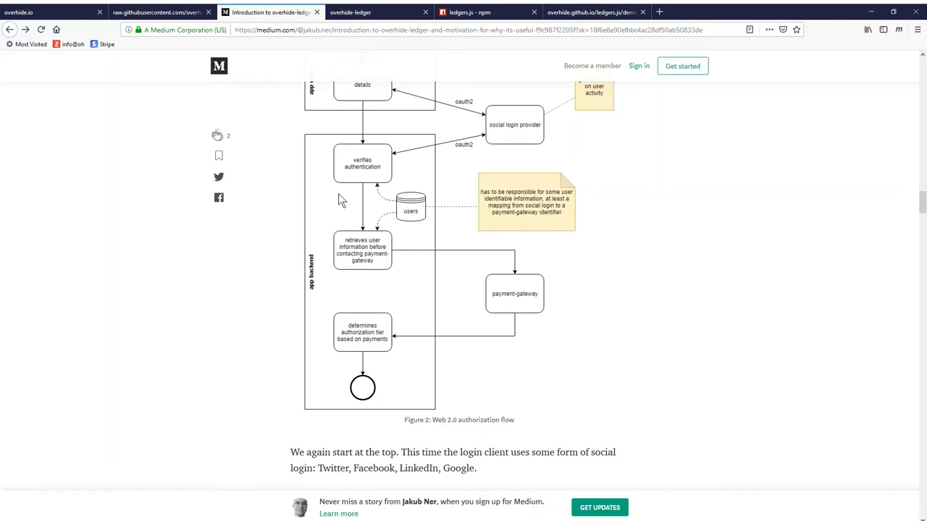
pyautogui.moveTo(427, 259)
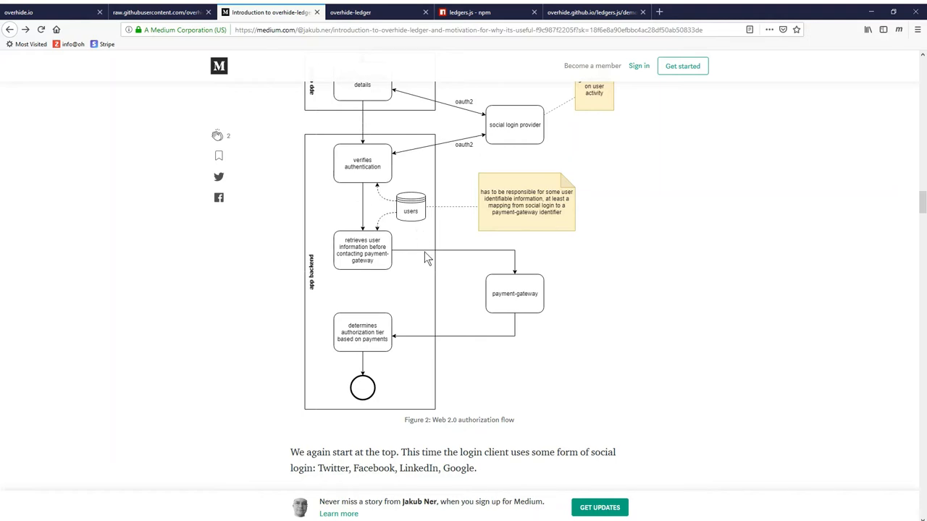
pyautogui.moveTo(416, 264)
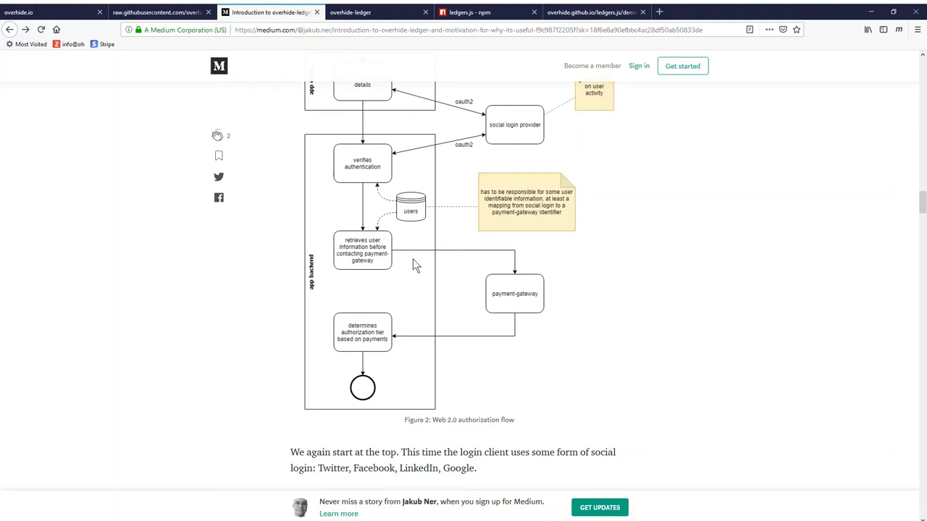
pyautogui.moveTo(493, 158)
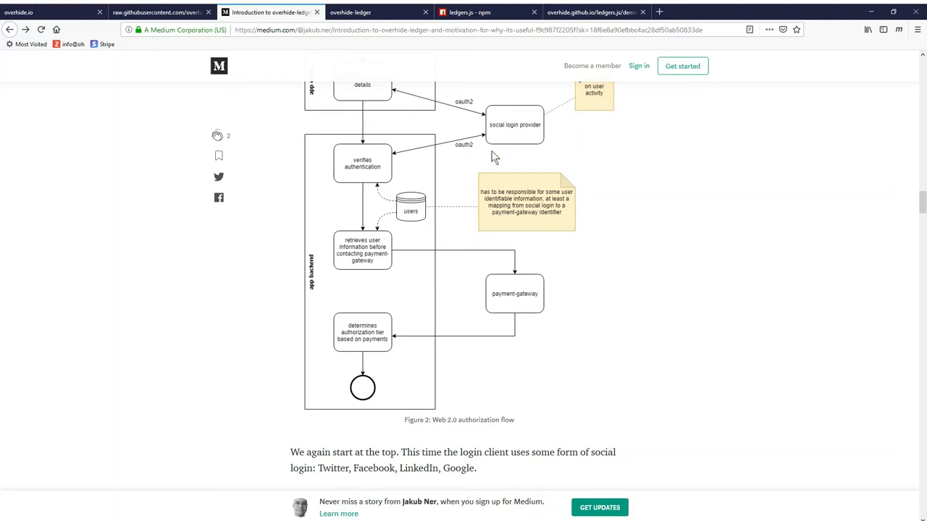
pyautogui.moveTo(411, 276)
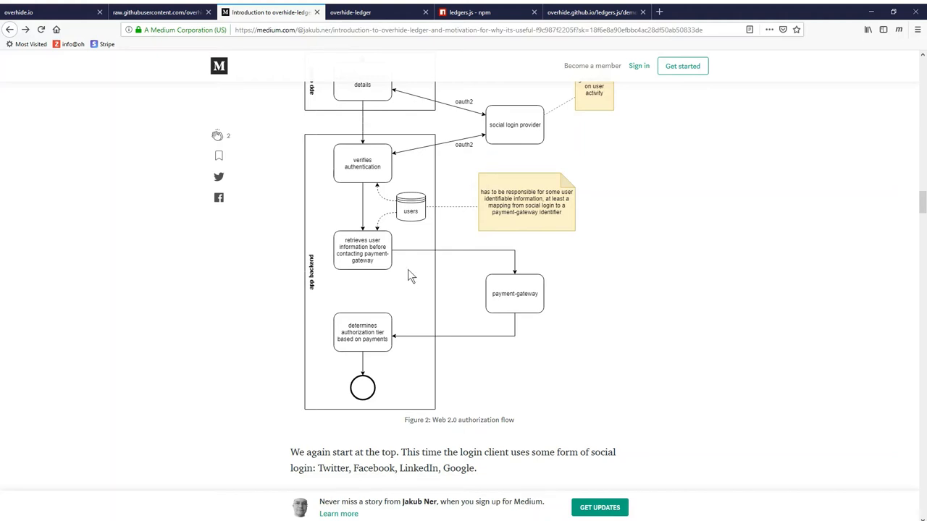
pyautogui.moveTo(404, 353)
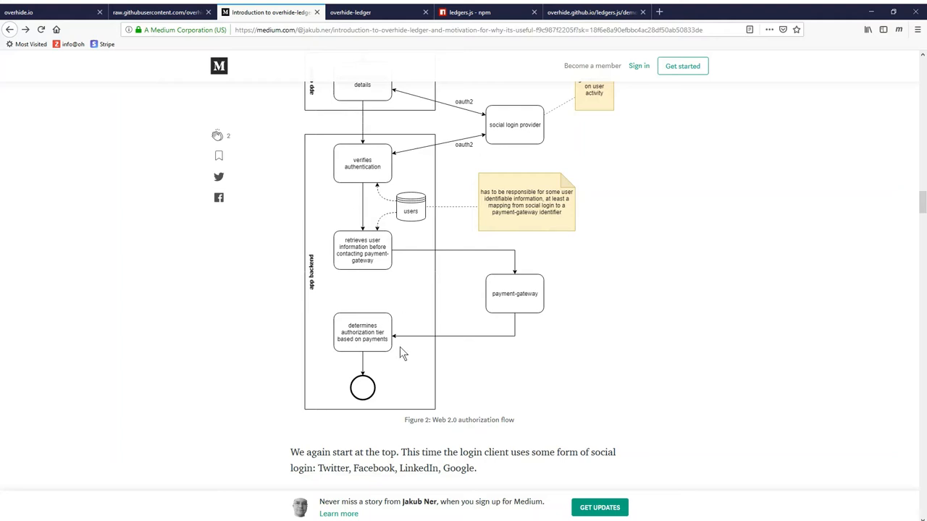
pyautogui.moveTo(454, 323)
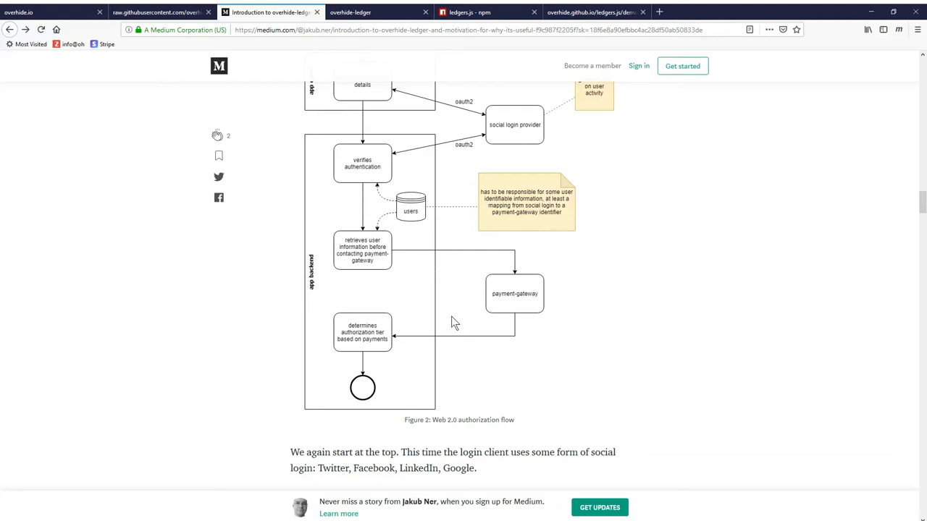
pyautogui.moveTo(506, 313)
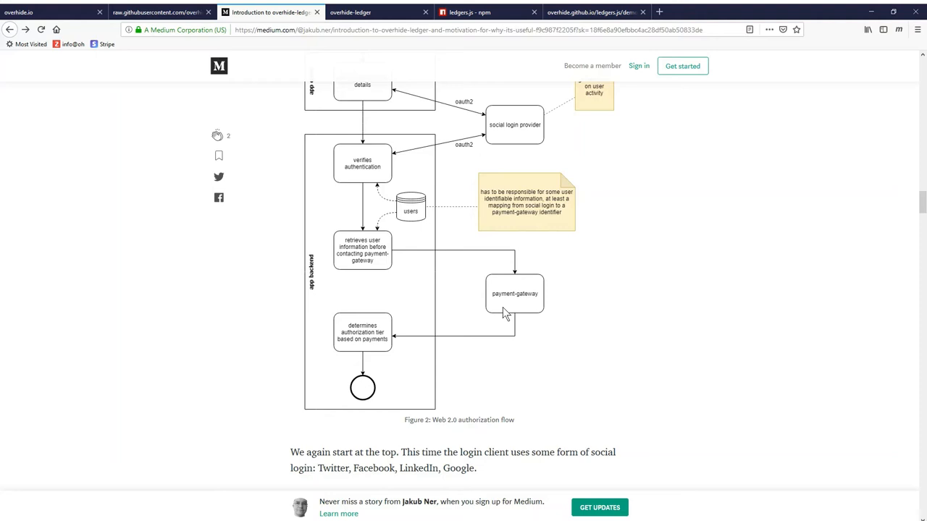
pyautogui.moveTo(427, 254)
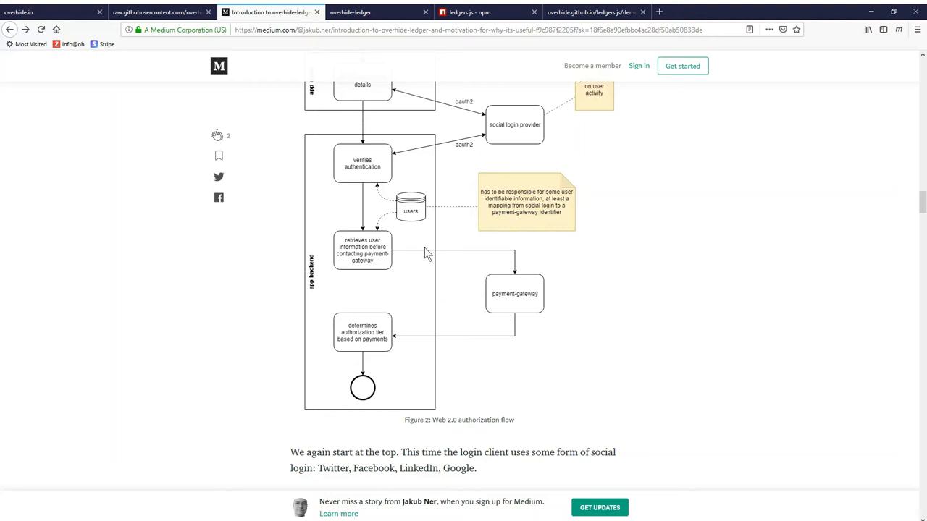
pyautogui.moveTo(419, 241)
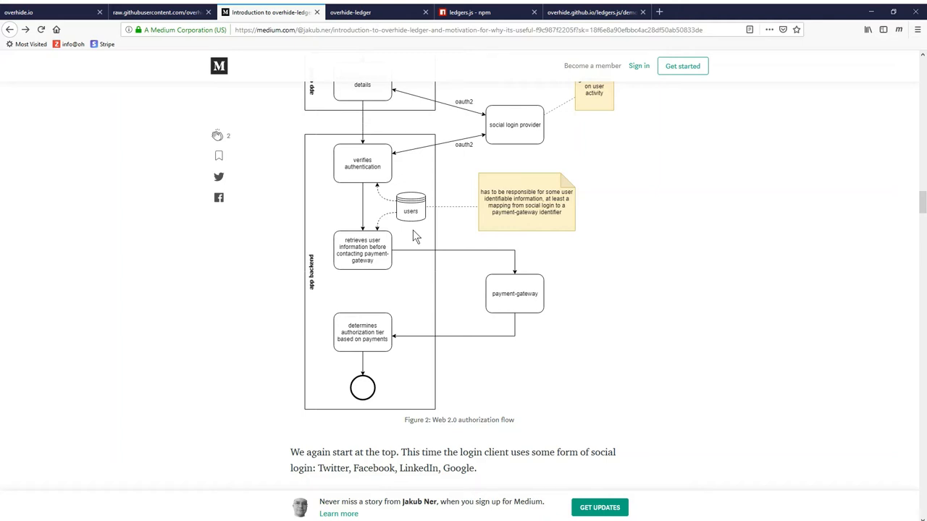
pyautogui.moveTo(411, 269)
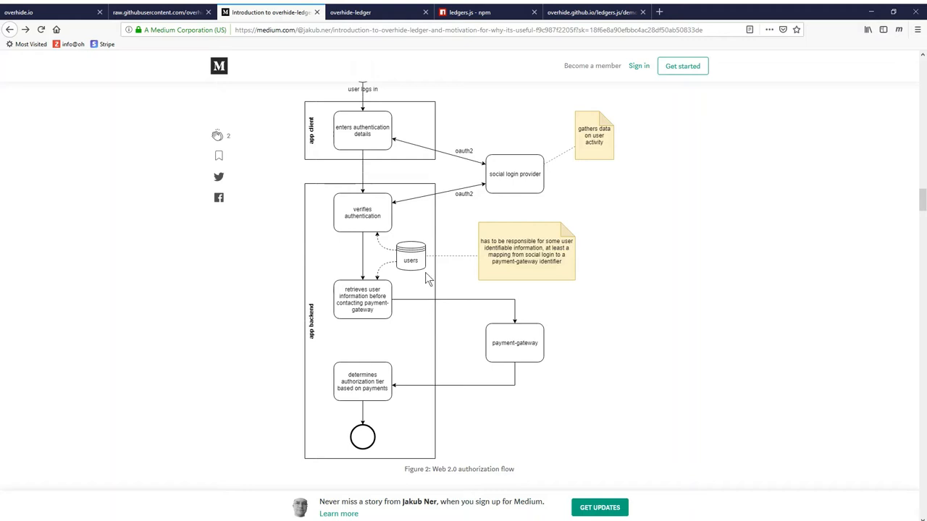
pyautogui.moveTo(416, 289)
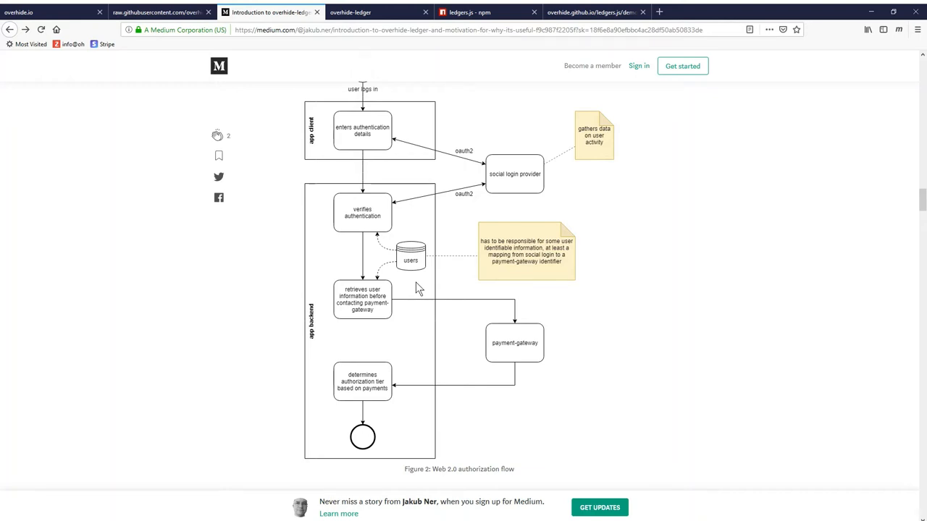
pyautogui.moveTo(511, 205)
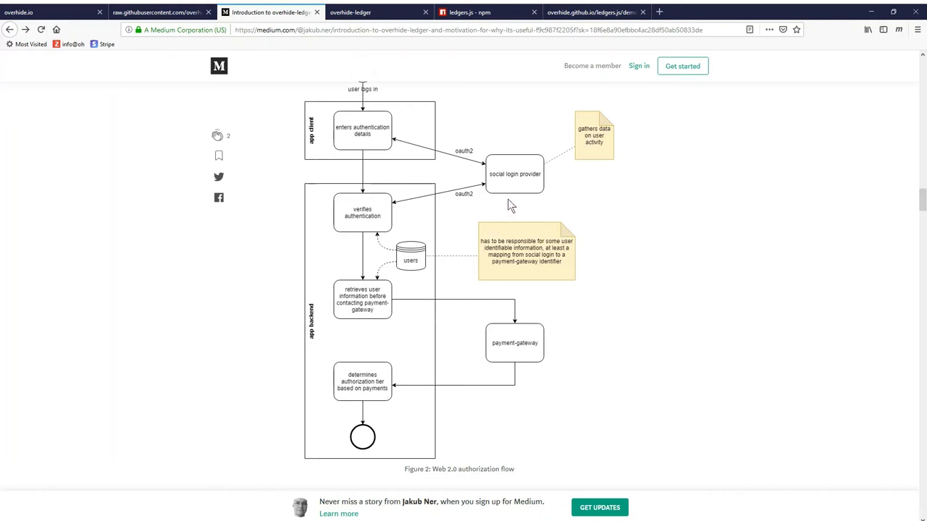
pyautogui.moveTo(446, 287)
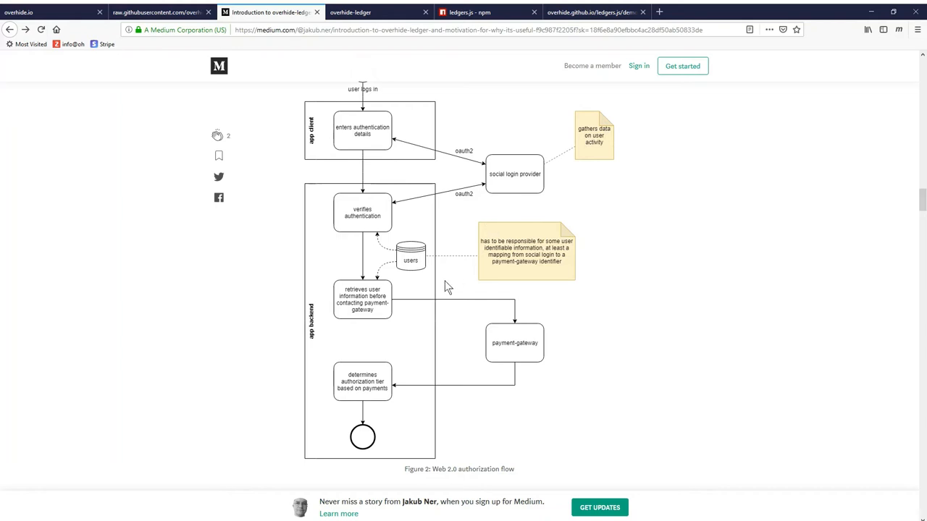
pyautogui.moveTo(409, 286)
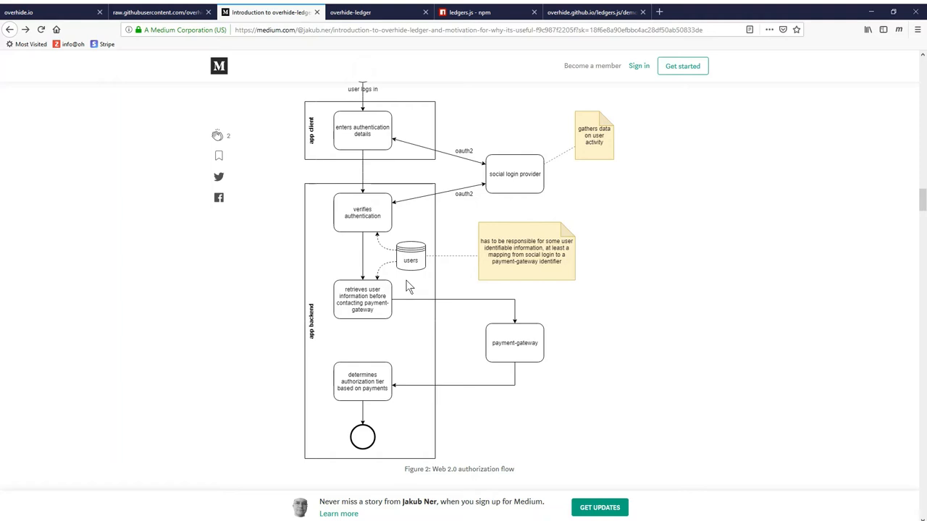
pyautogui.moveTo(409, 286)
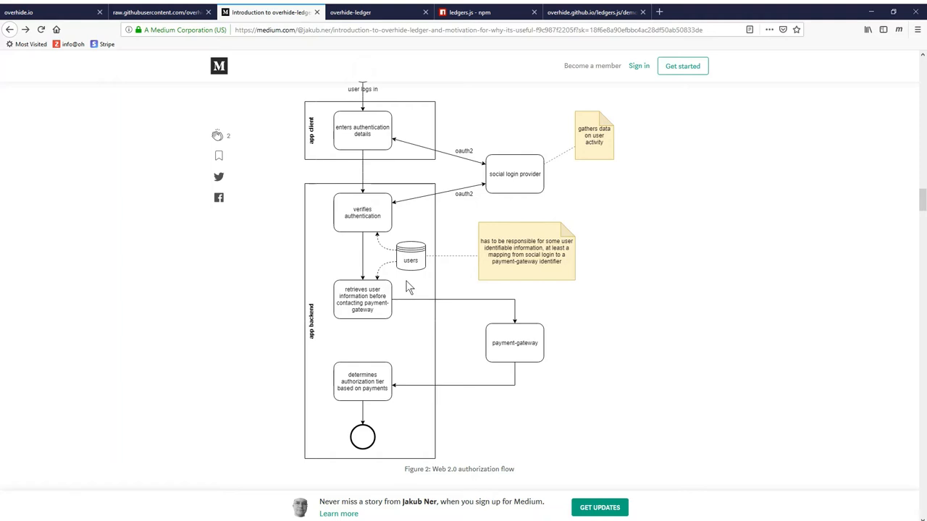
pyautogui.moveTo(408, 318)
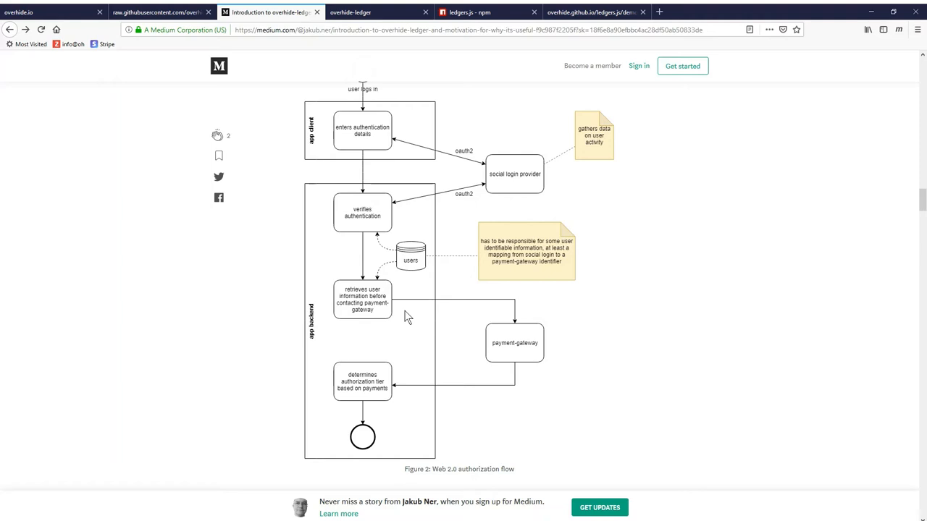
pyautogui.moveTo(395, 328)
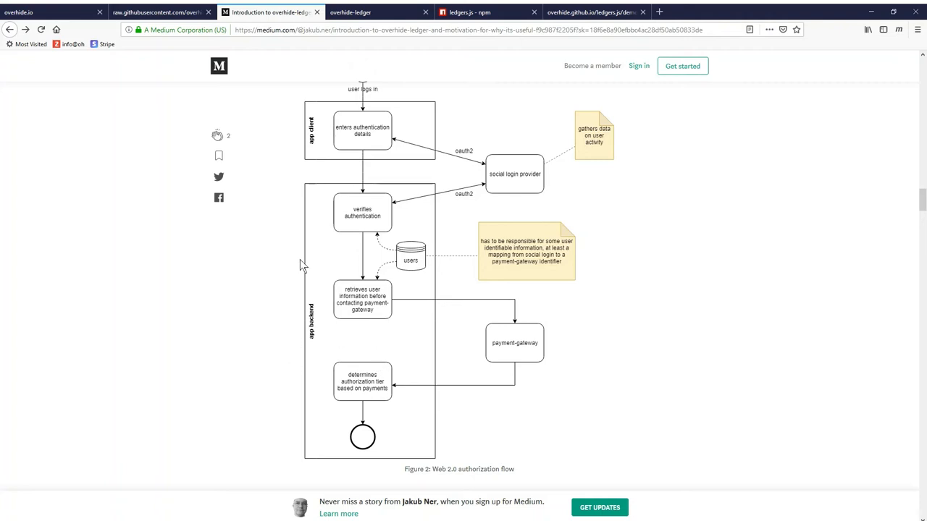
pyautogui.moveTo(323, 144)
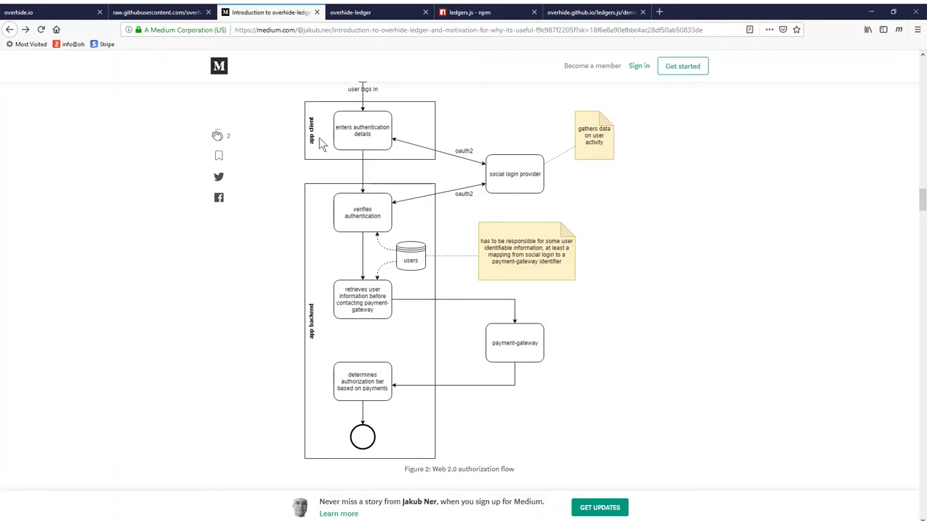
pyautogui.moveTo(318, 256)
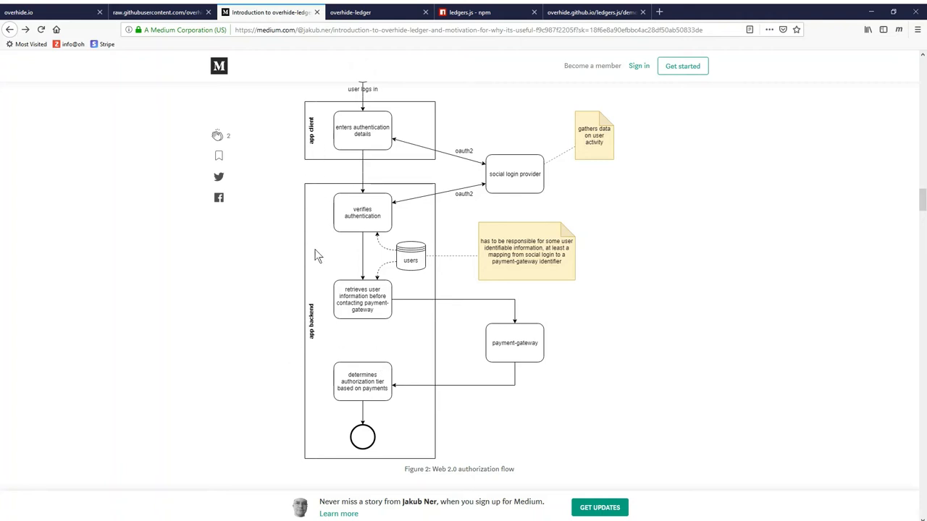
pyautogui.moveTo(531, 200)
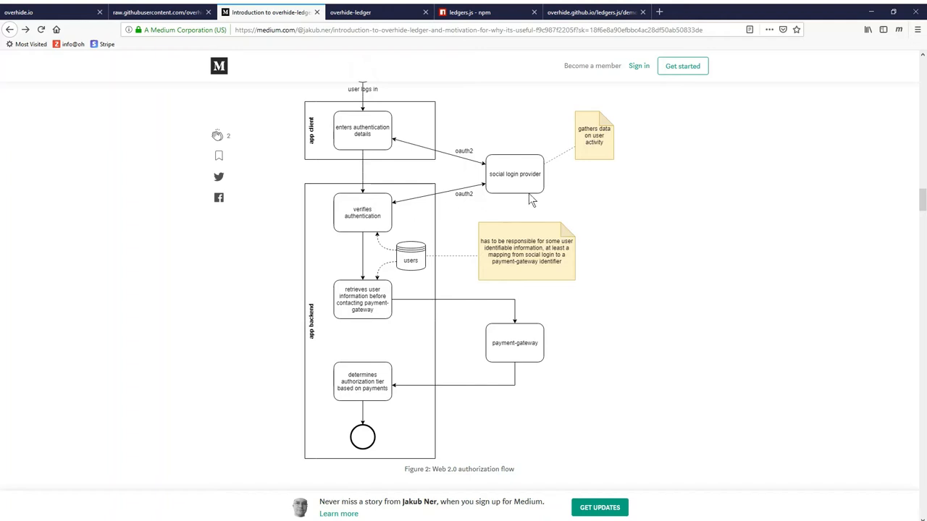
pyautogui.moveTo(420, 165)
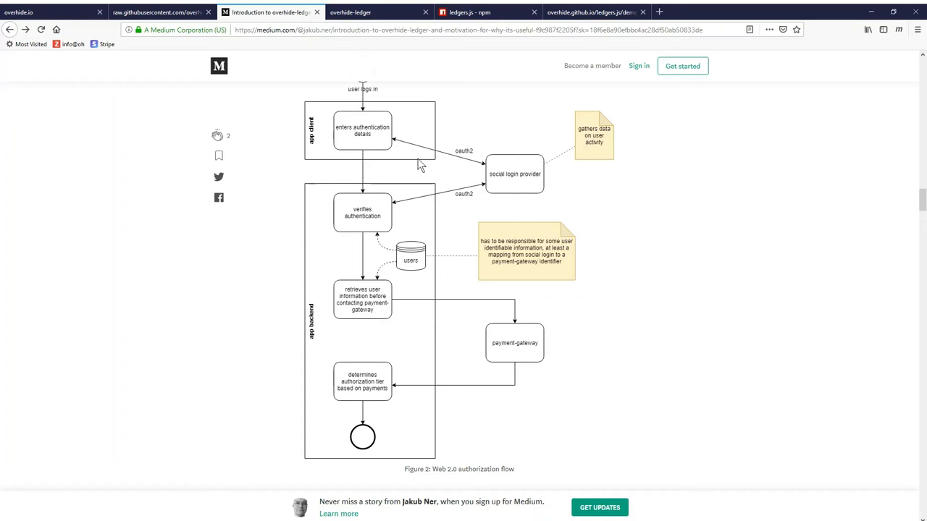
pyautogui.moveTo(526, 203)
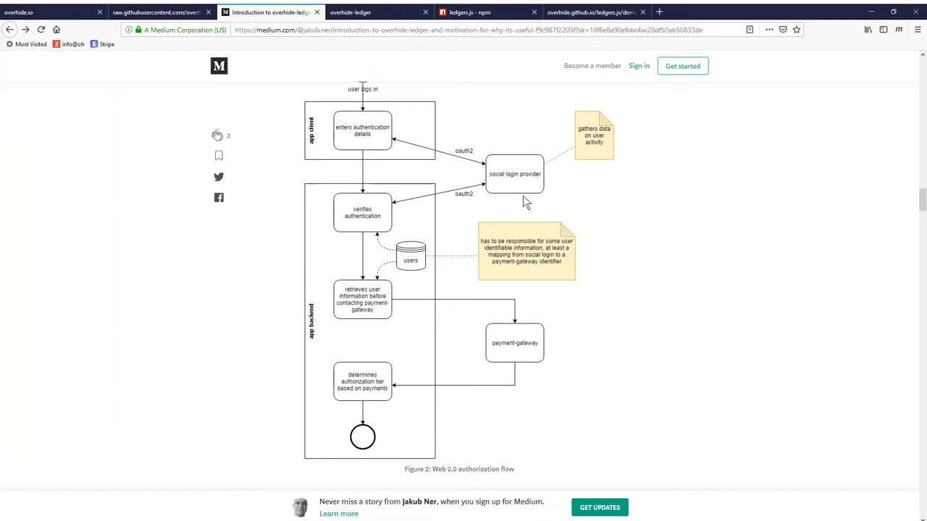
pyautogui.moveTo(419, 220)
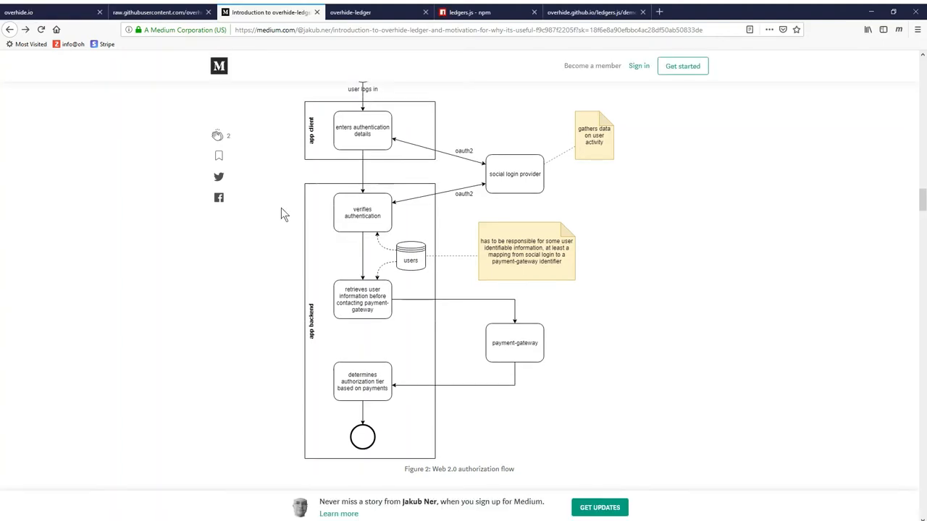
pyautogui.moveTo(644, 318)
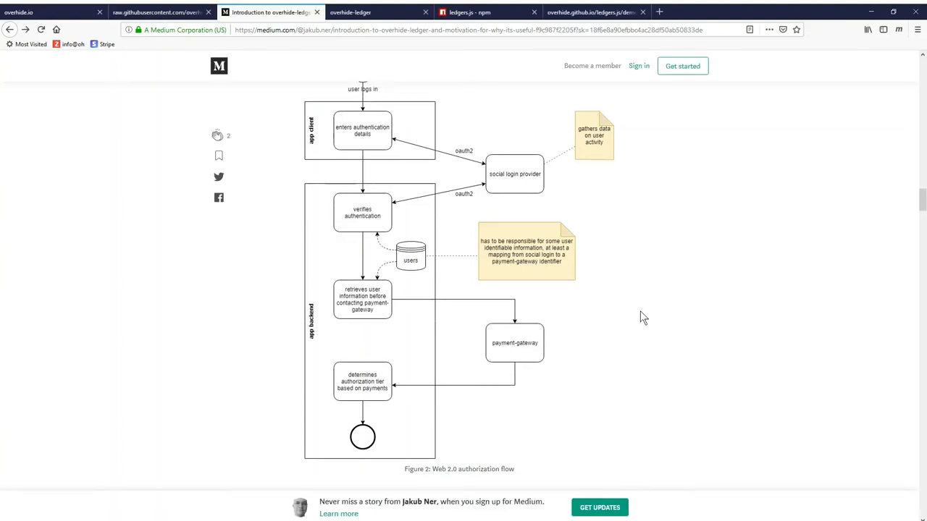
pyautogui.moveTo(197, 104)
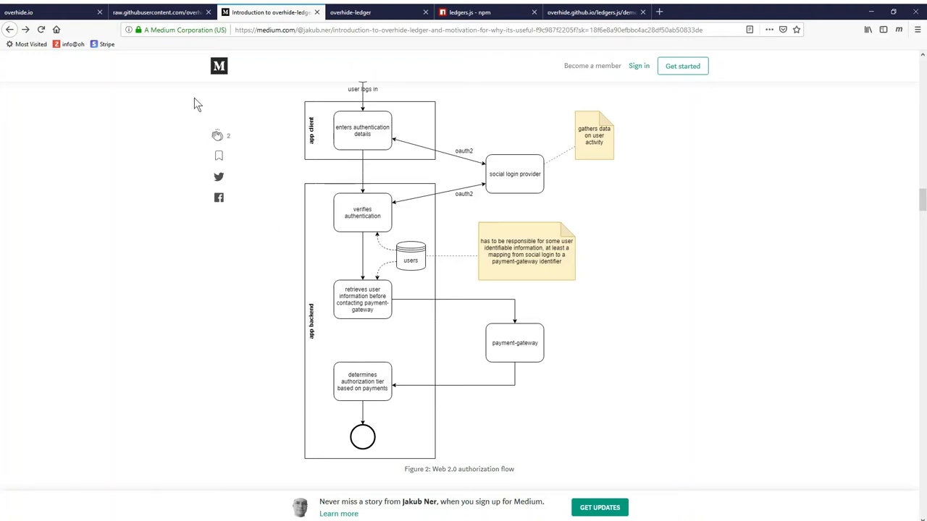
# Switch to the remuneration-api.md tab and scroll to the Figure 1 ledger-based authorization caption.
pyautogui.click(157, 11)
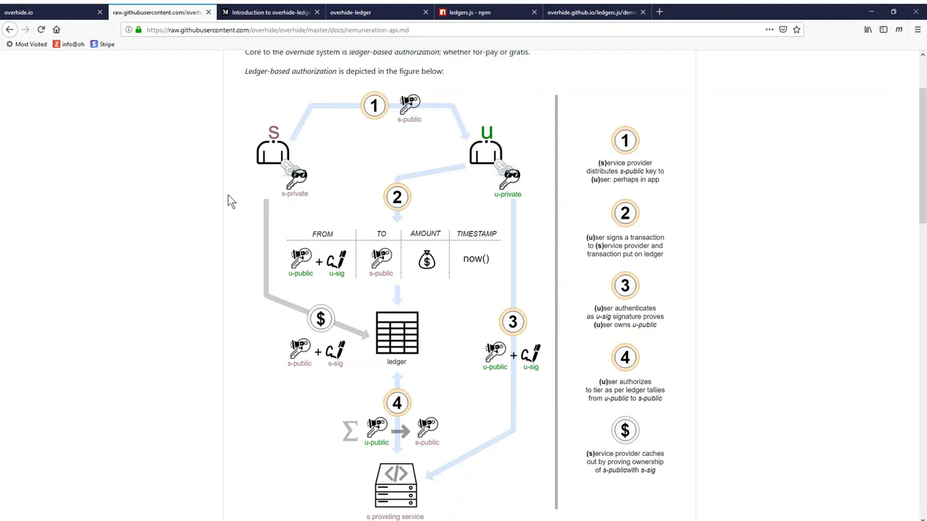
pyautogui.moveTo(232, 243)
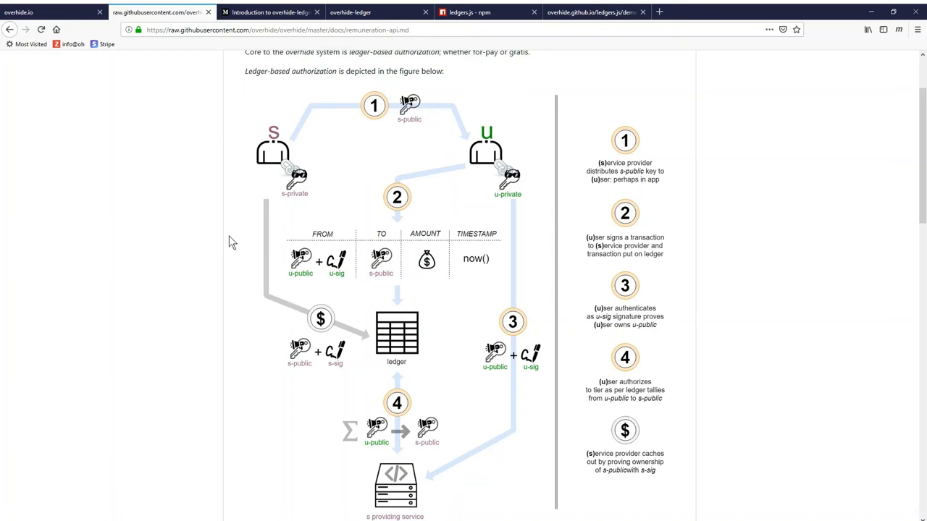
pyautogui.moveTo(246, 183)
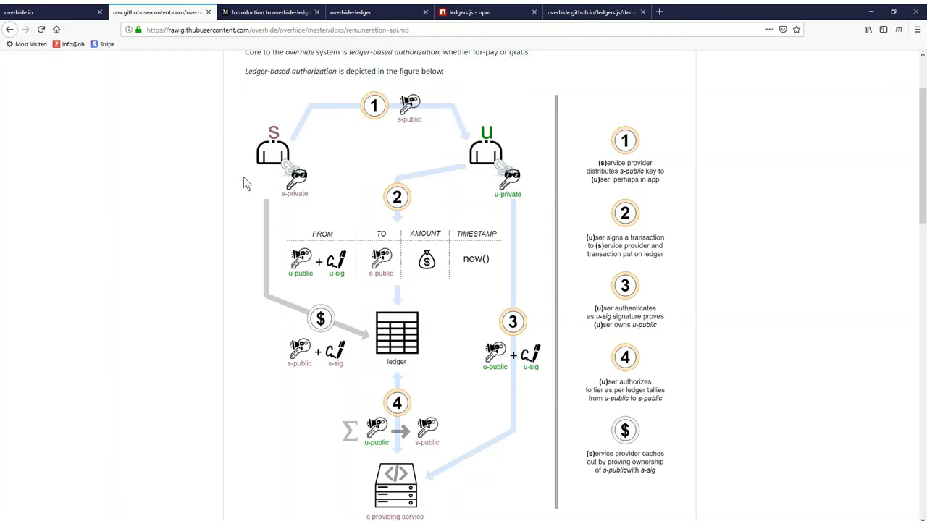
pyautogui.moveTo(287, 149)
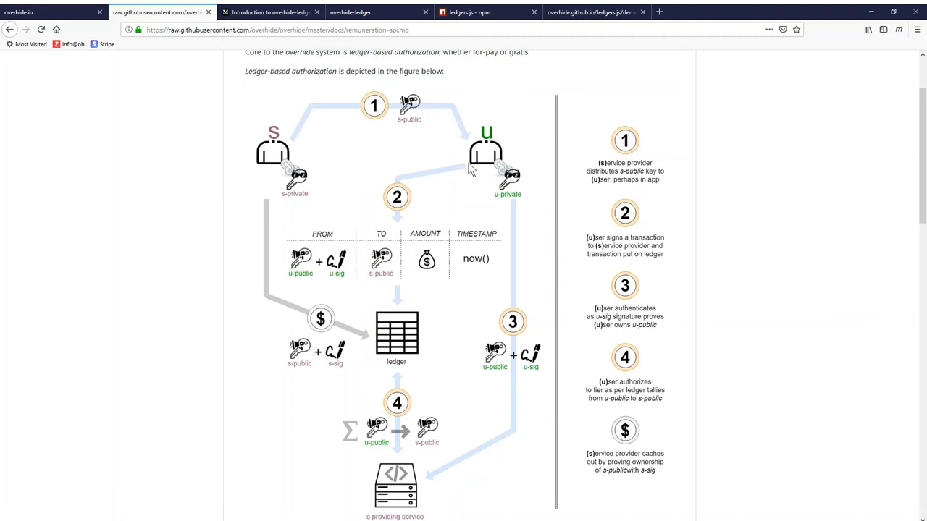
pyautogui.moveTo(502, 149)
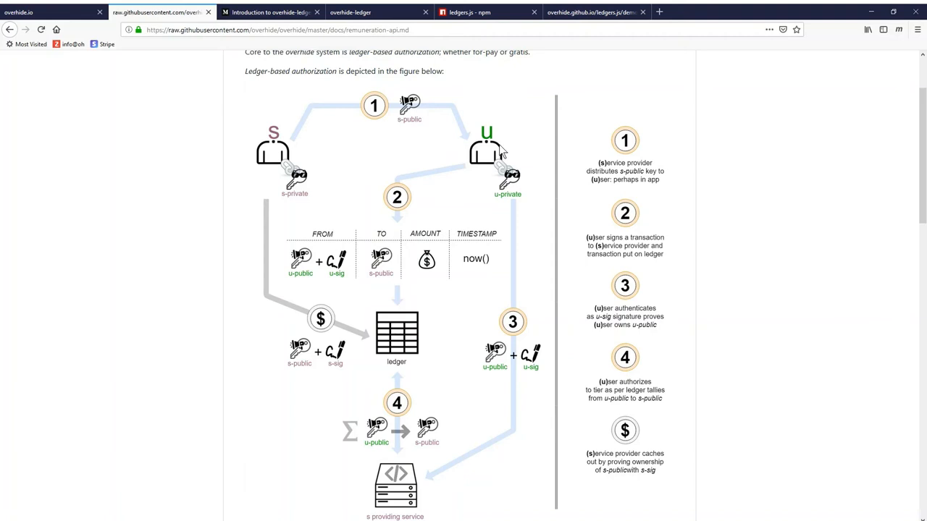
pyautogui.moveTo(352, 192)
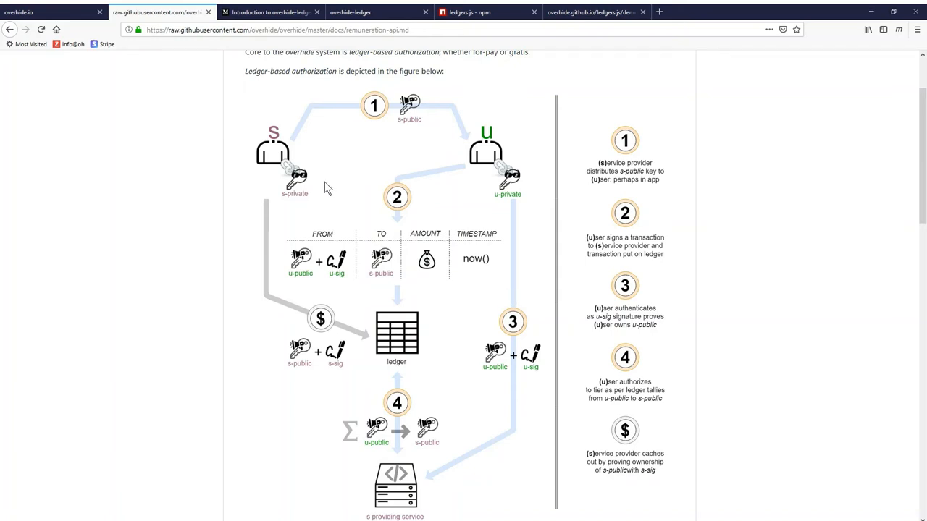
pyautogui.moveTo(404, 136)
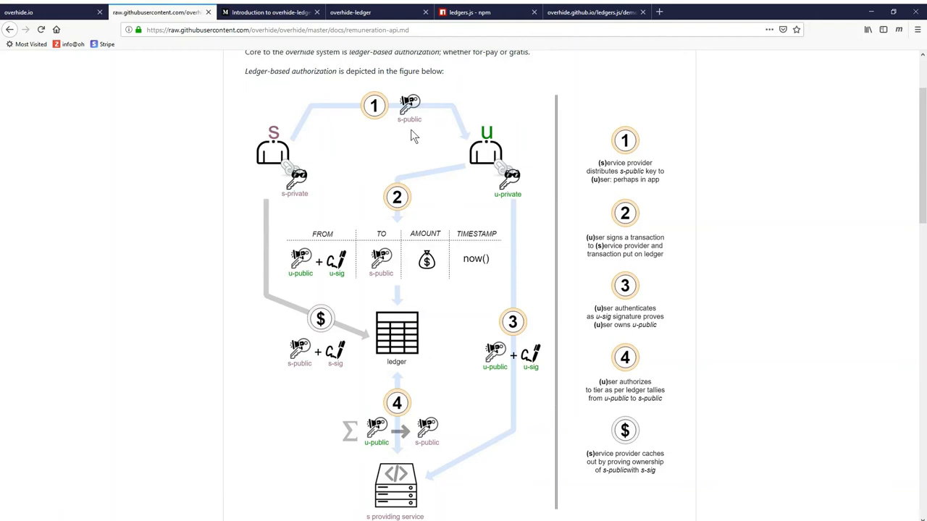
pyautogui.moveTo(465, 174)
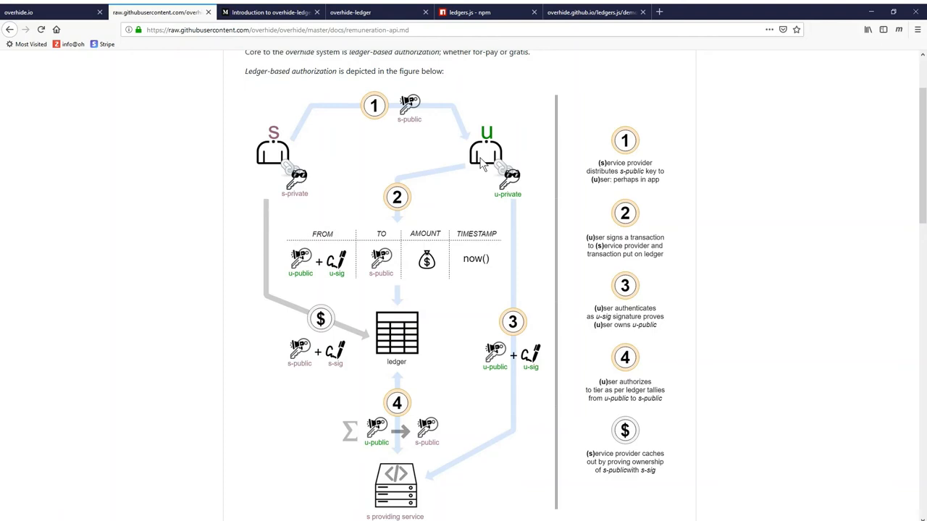
pyautogui.moveTo(429, 211)
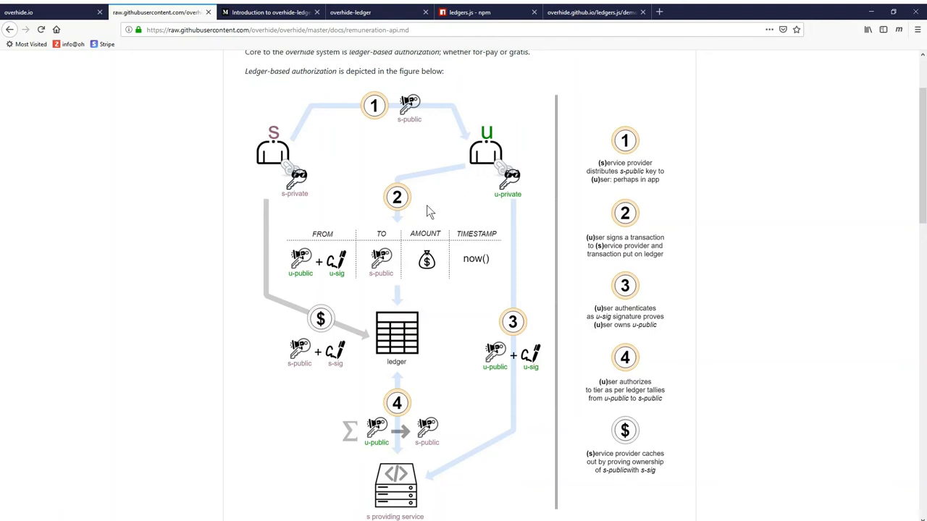
pyautogui.moveTo(423, 208)
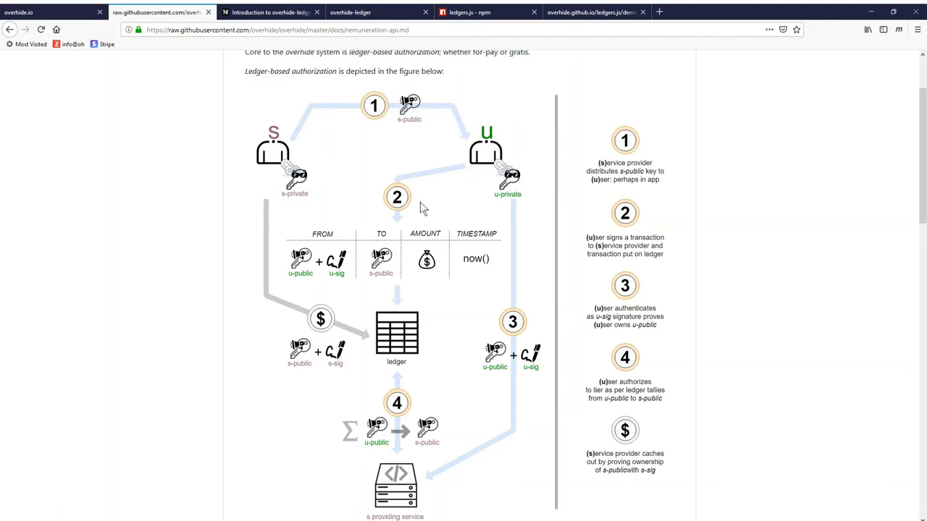
pyautogui.moveTo(417, 135)
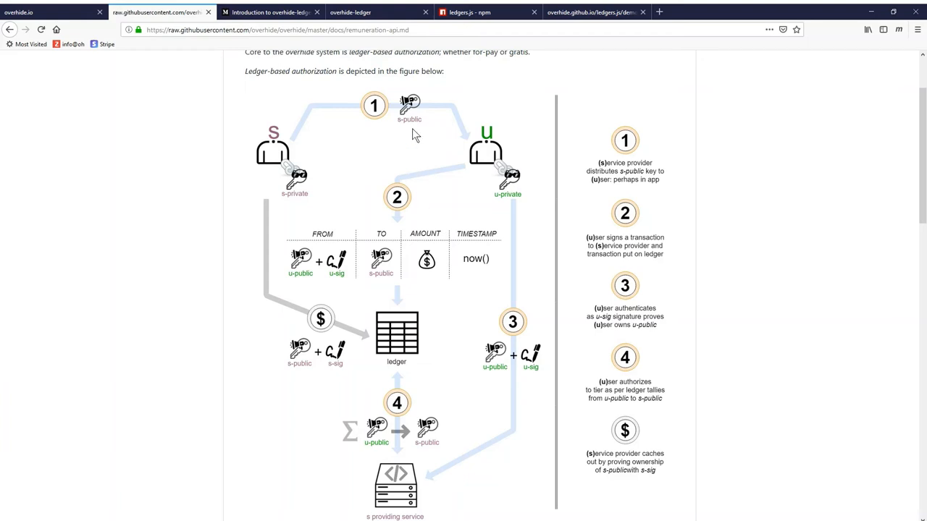
pyautogui.moveTo(361, 182)
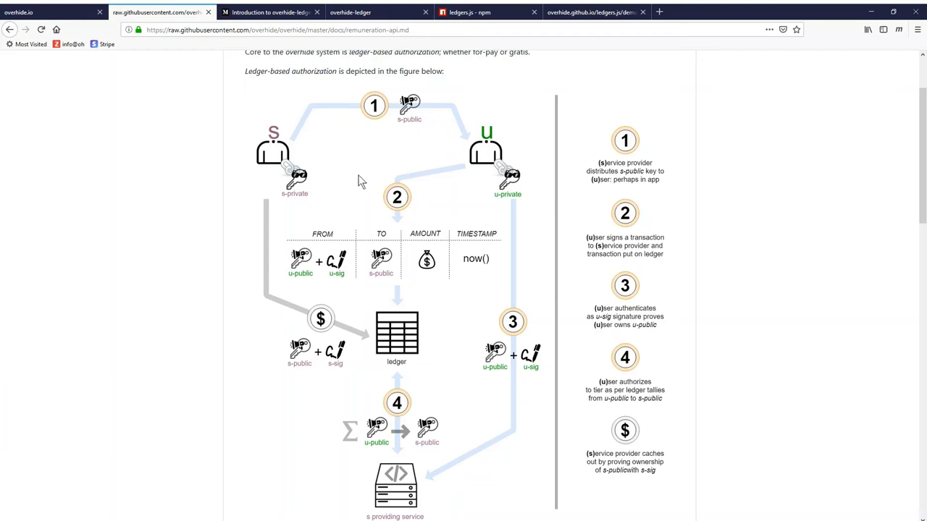
pyautogui.moveTo(494, 192)
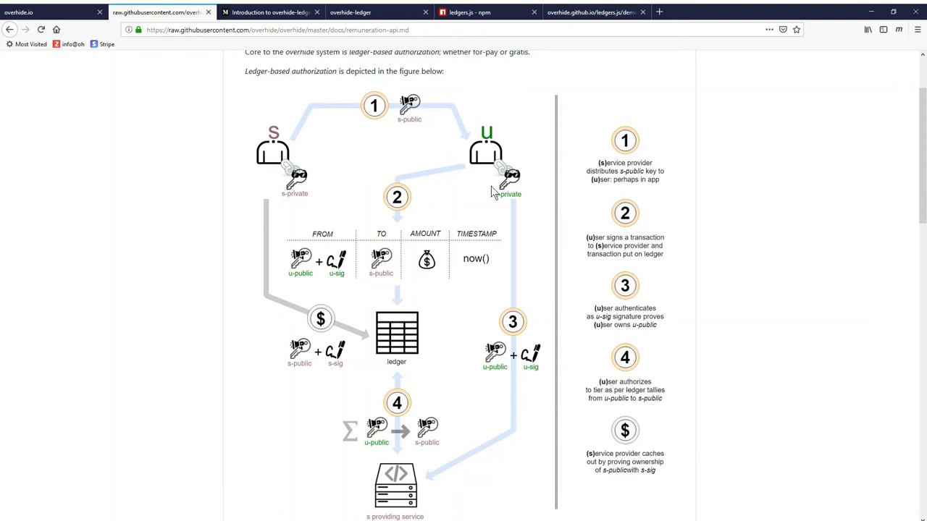
pyautogui.moveTo(480, 187)
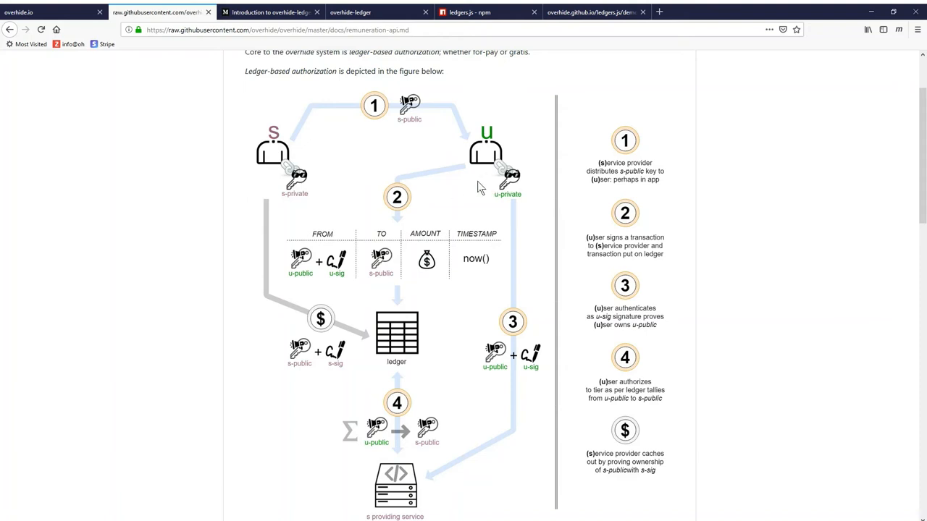
pyautogui.scroll(-3)
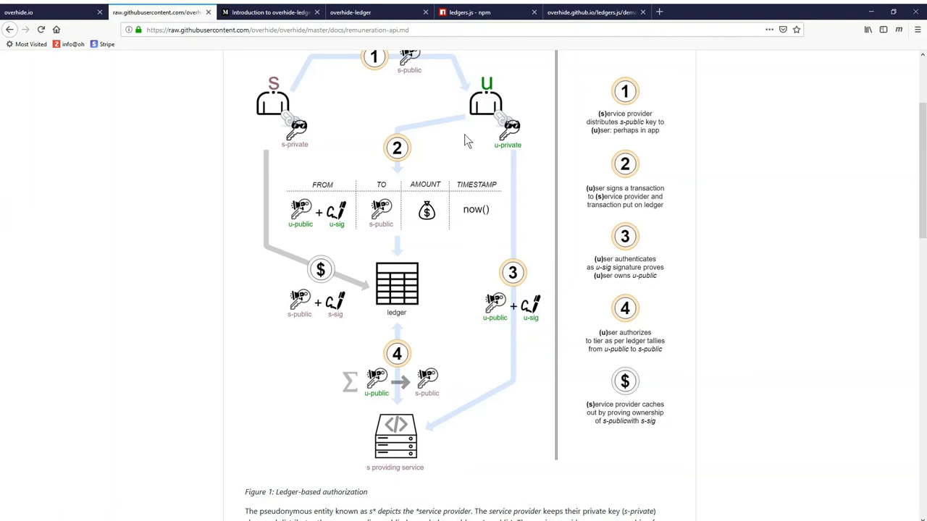
pyautogui.moveTo(417, 167)
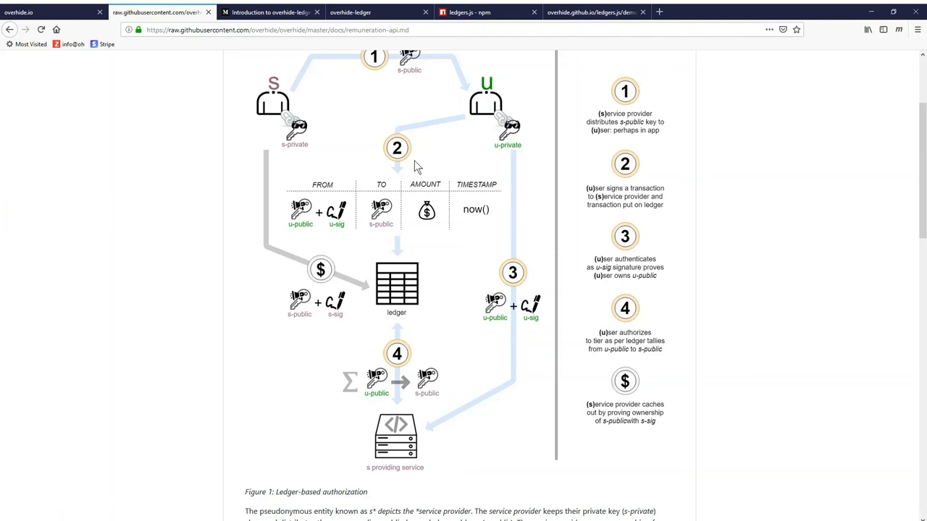
pyautogui.moveTo(431, 290)
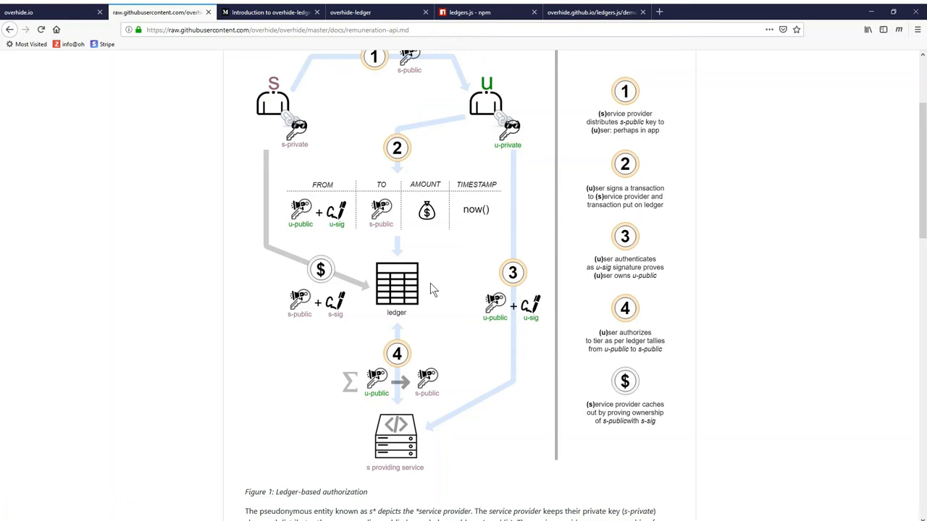
pyautogui.moveTo(547, 278)
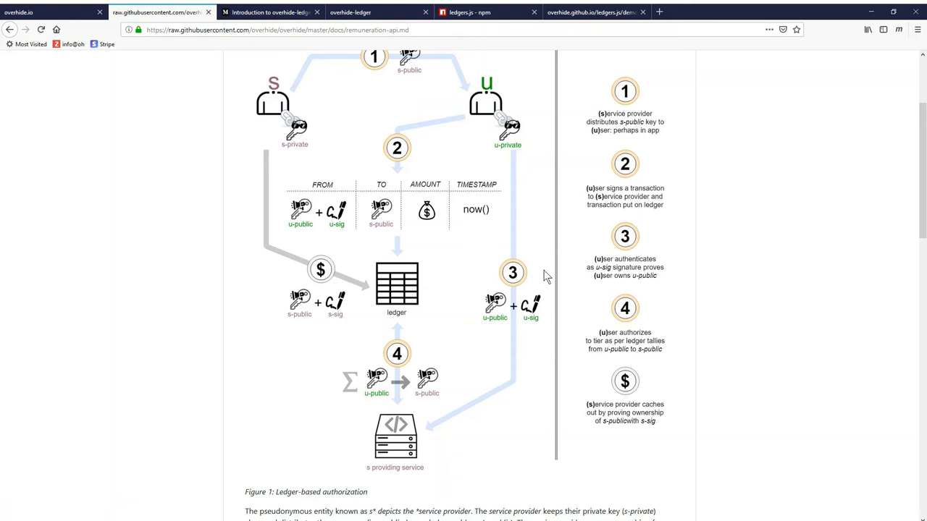
pyautogui.moveTo(542, 278)
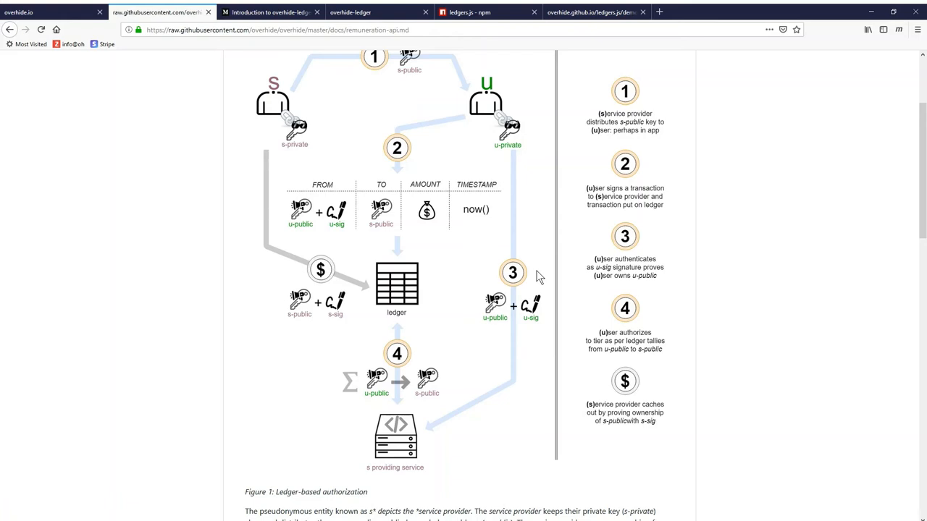
pyautogui.moveTo(498, 338)
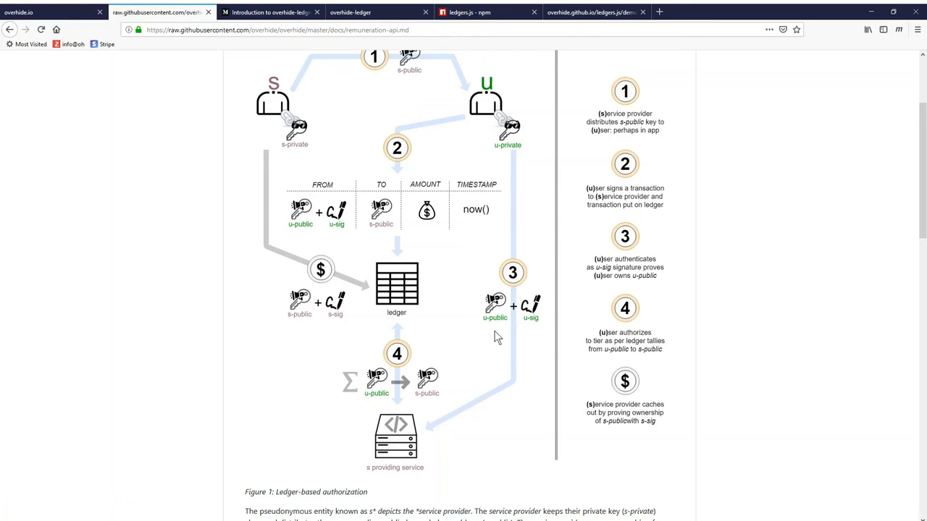
pyautogui.moveTo(527, 160)
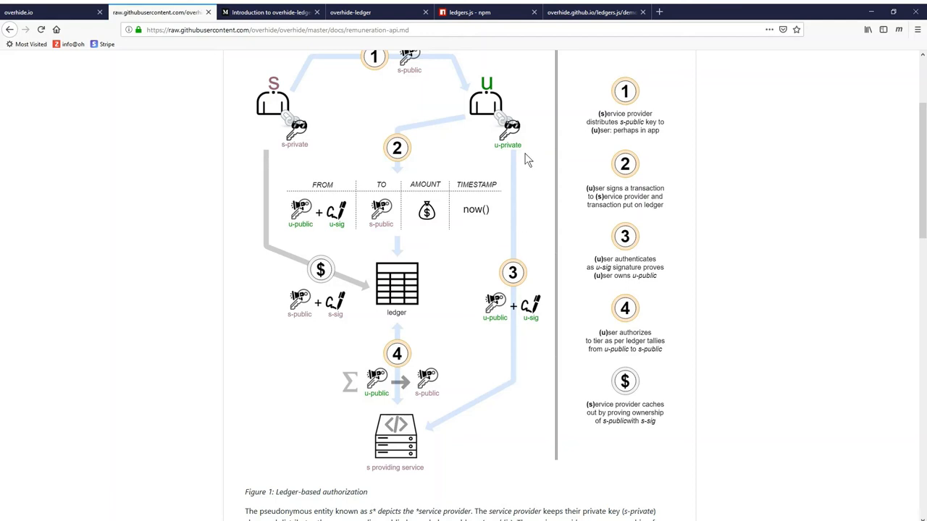
pyautogui.moveTo(502, 335)
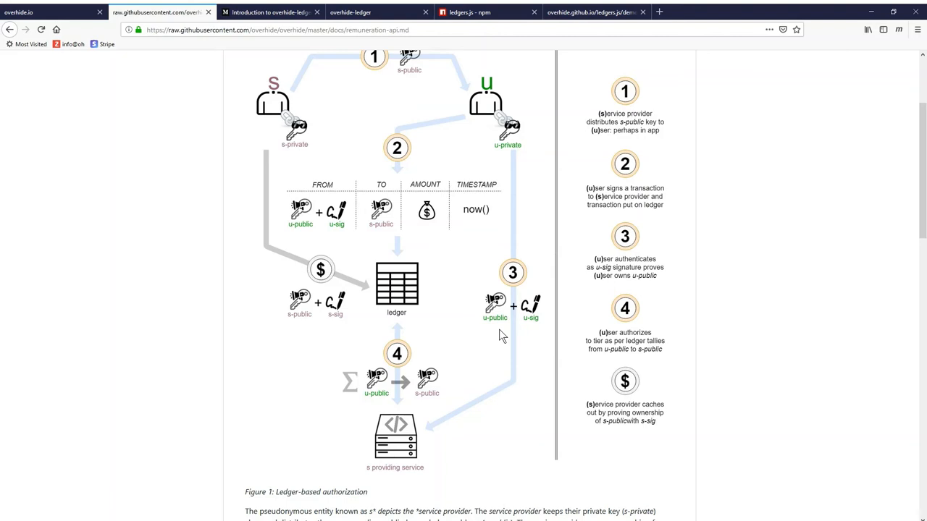
pyautogui.moveTo(532, 159)
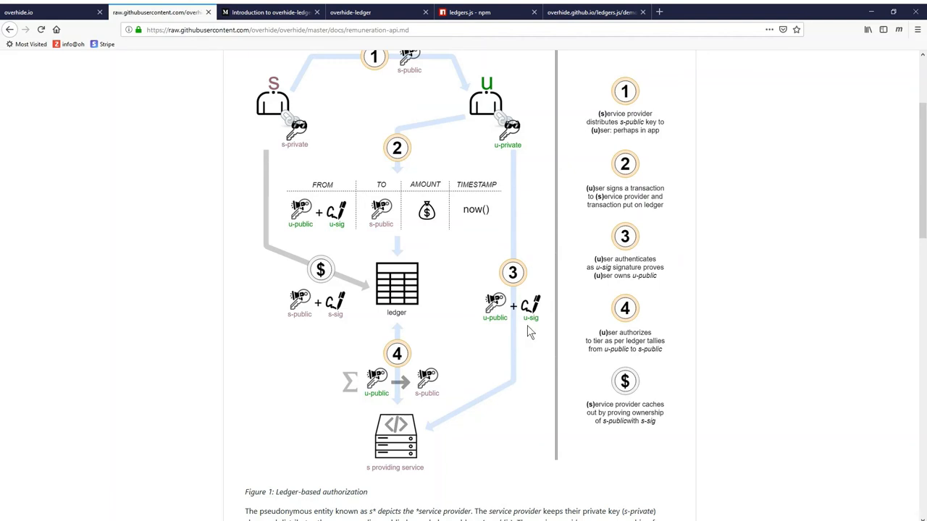
pyautogui.moveTo(430, 449)
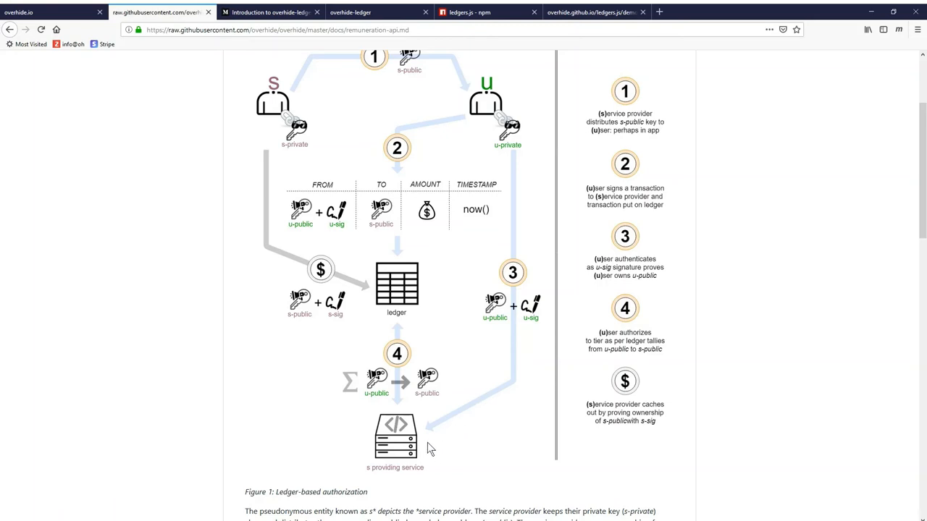
pyautogui.moveTo(464, 426)
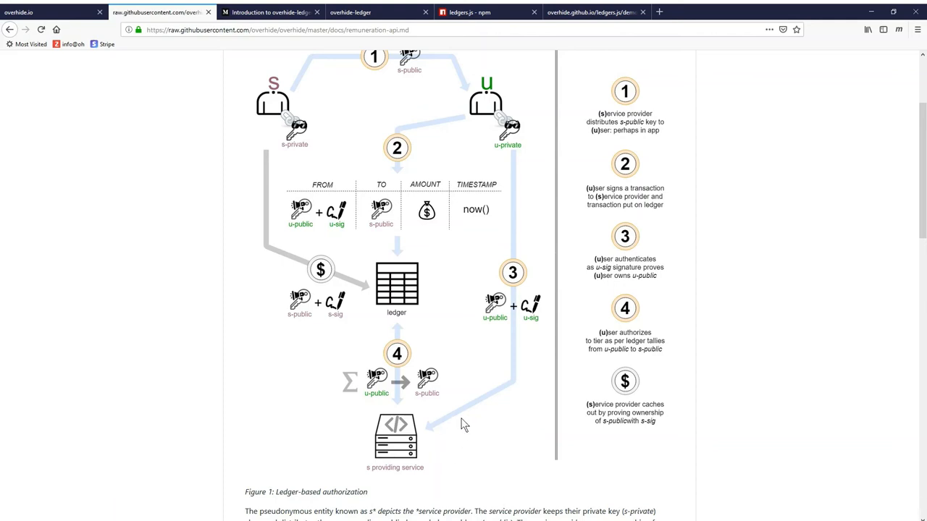
pyautogui.moveTo(371, 407)
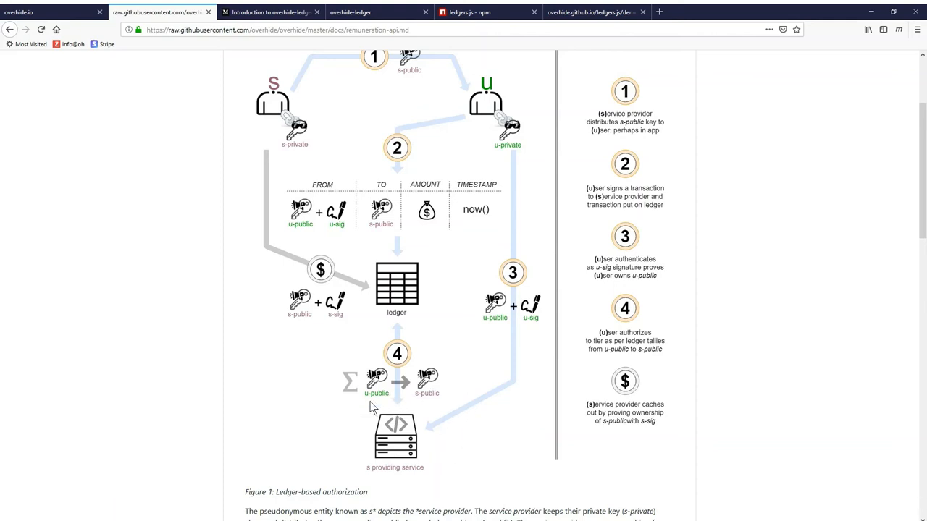
pyautogui.moveTo(386, 408)
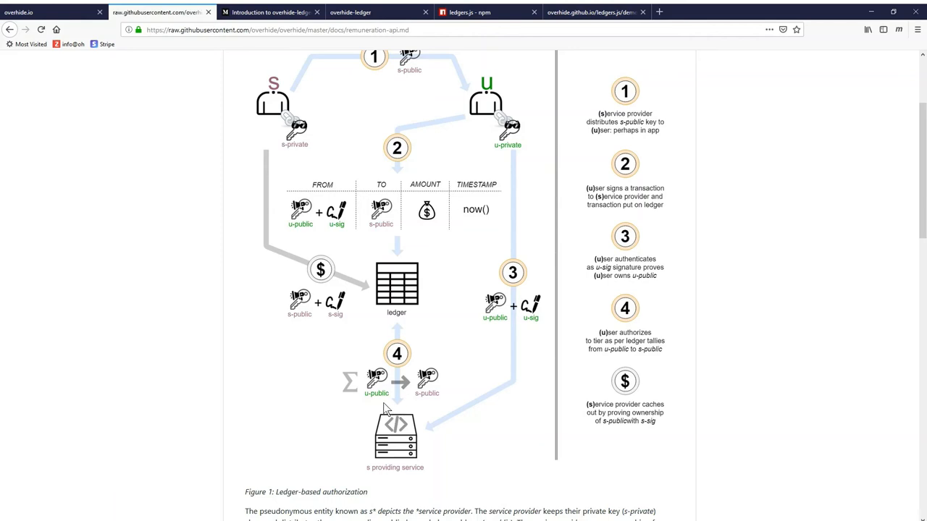
pyautogui.moveTo(382, 409)
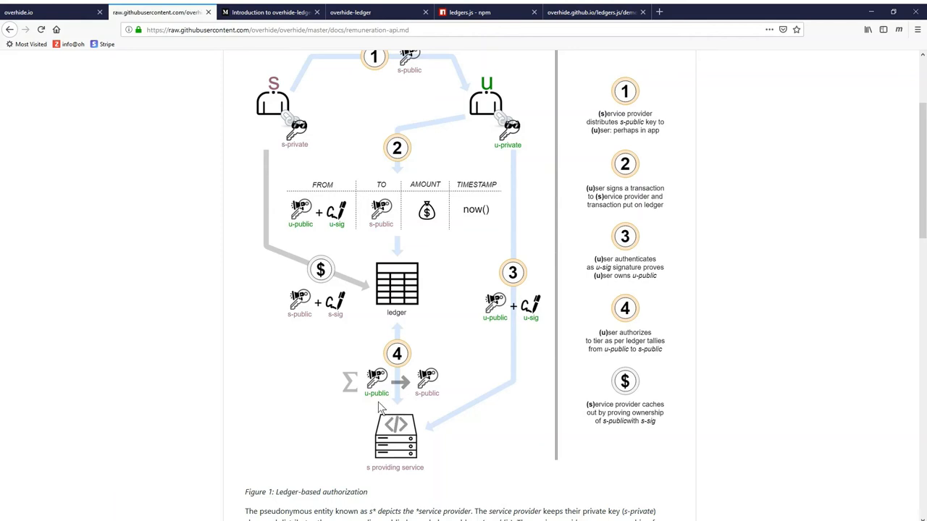
pyautogui.moveTo(430, 408)
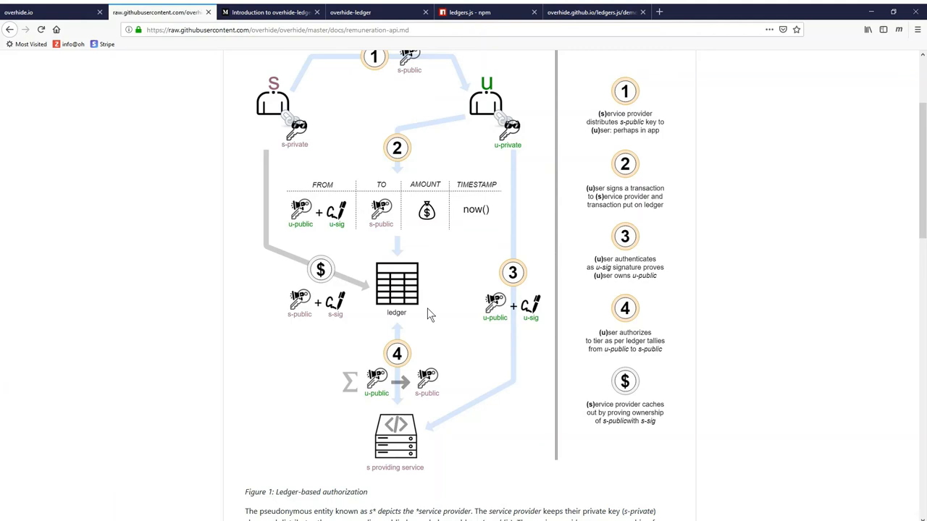
pyautogui.moveTo(416, 321)
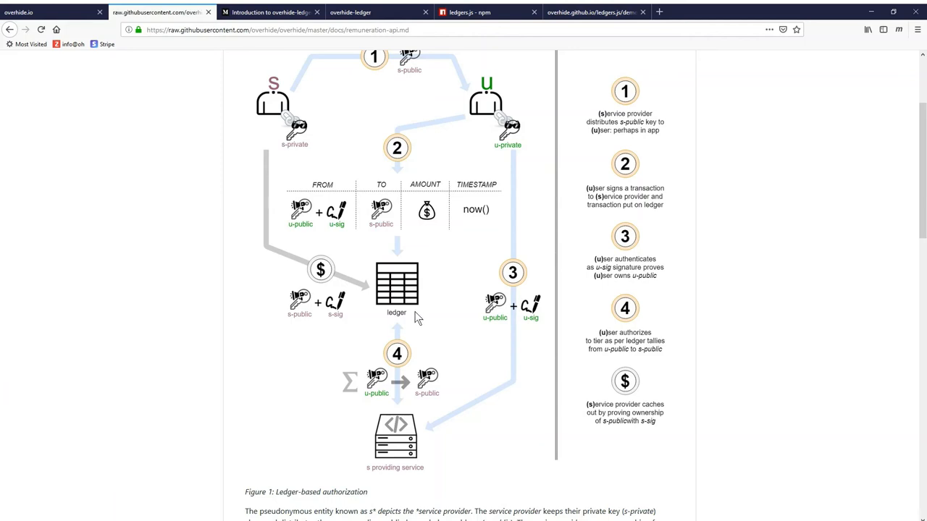
pyautogui.moveTo(430, 448)
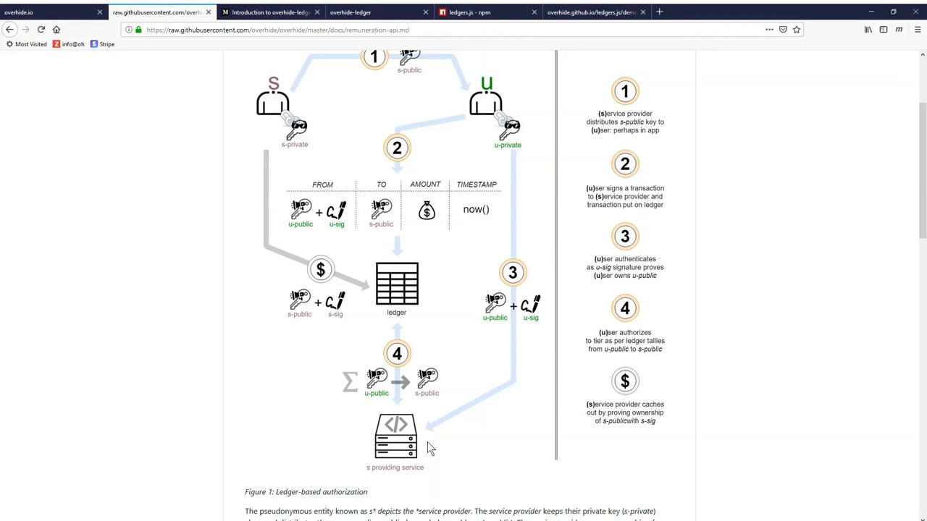
pyautogui.moveTo(447, 345)
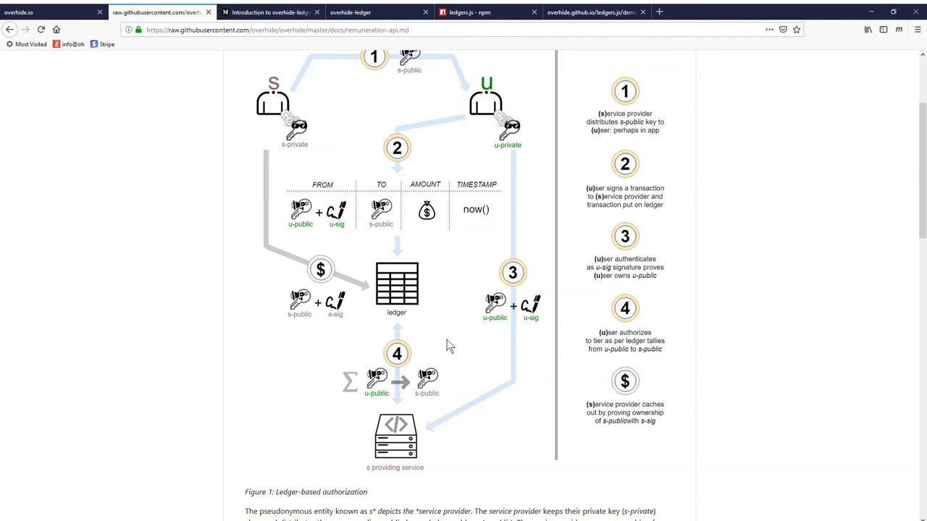
pyautogui.moveTo(354, 276)
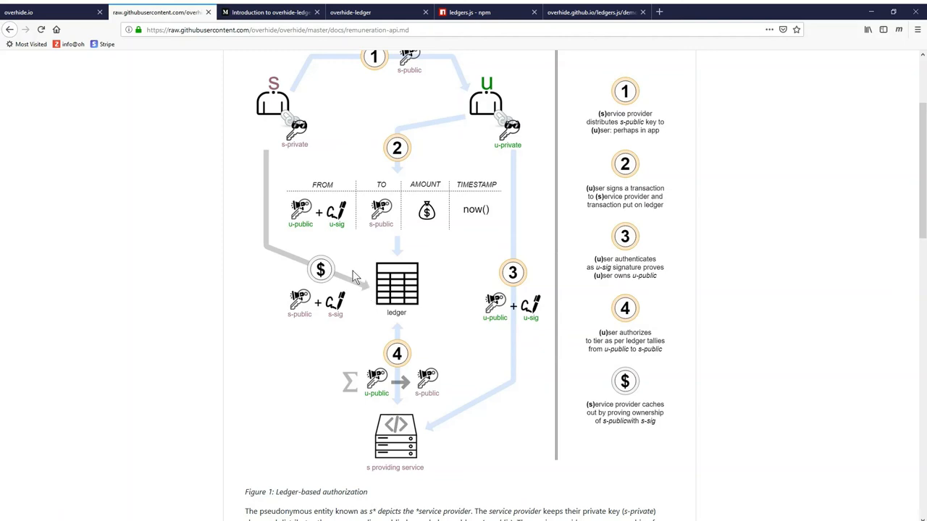
pyautogui.moveTo(340, 269)
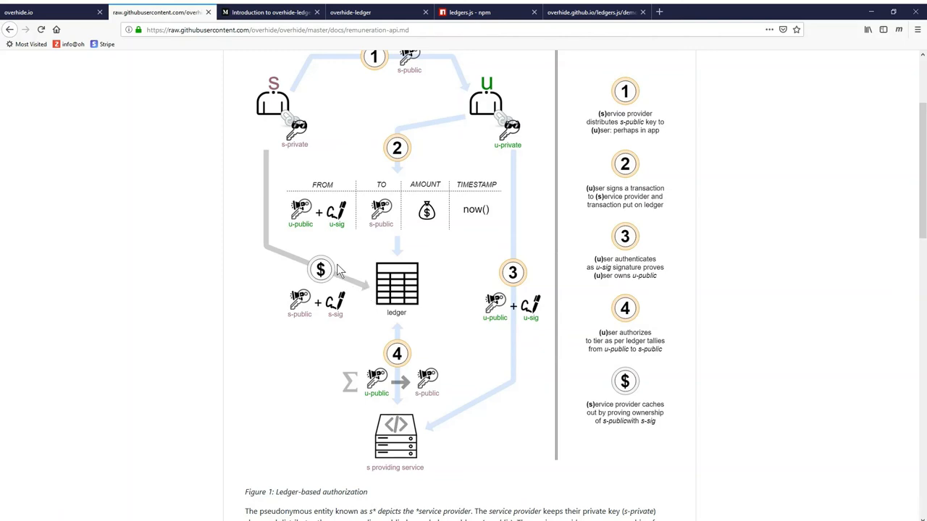
pyautogui.moveTo(432, 293)
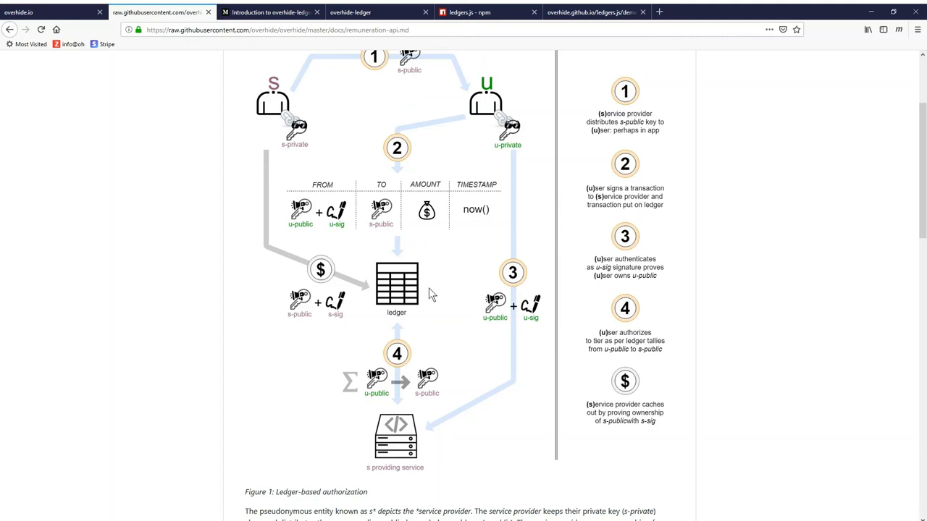
pyautogui.moveTo(364, 303)
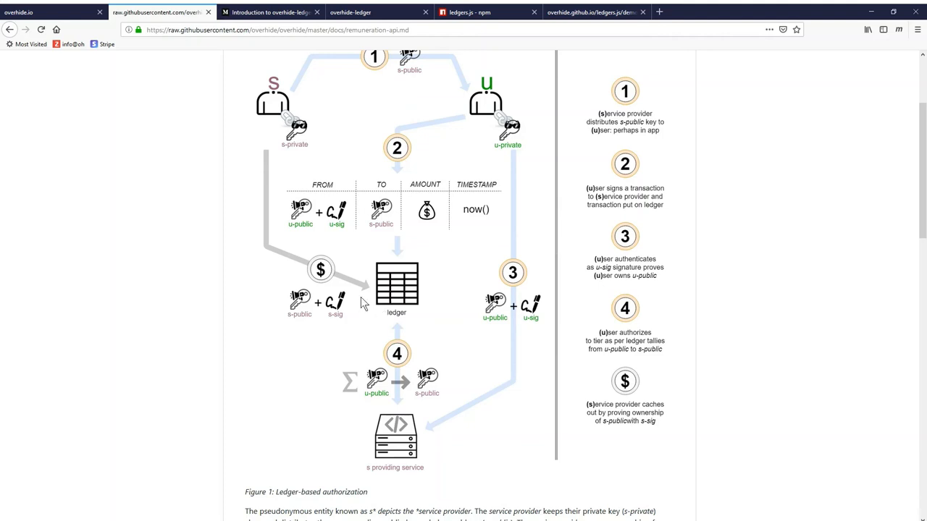
pyautogui.moveTo(489, 259)
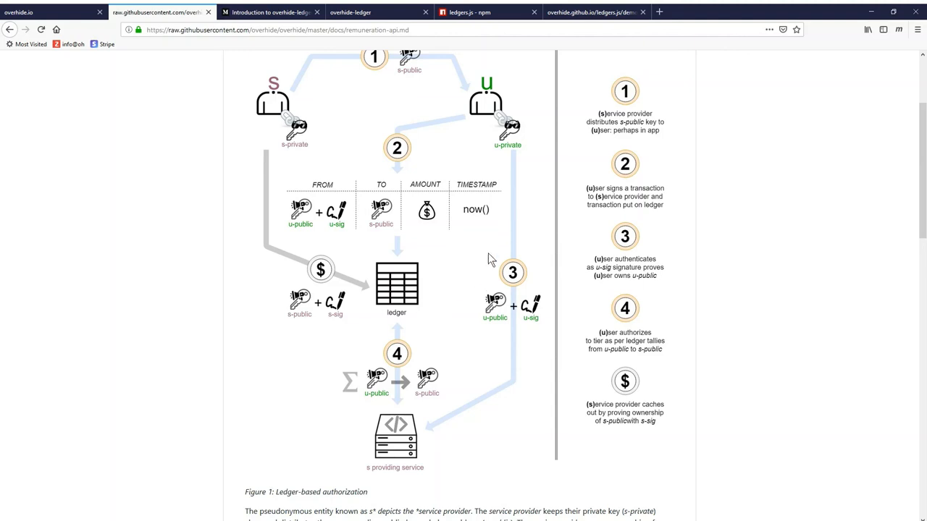
pyautogui.moveTo(429, 298)
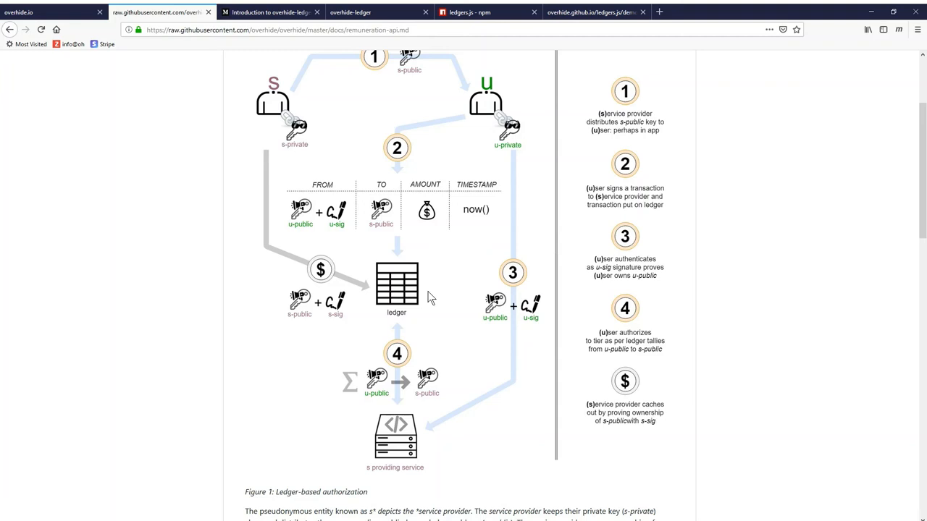
pyautogui.moveTo(428, 321)
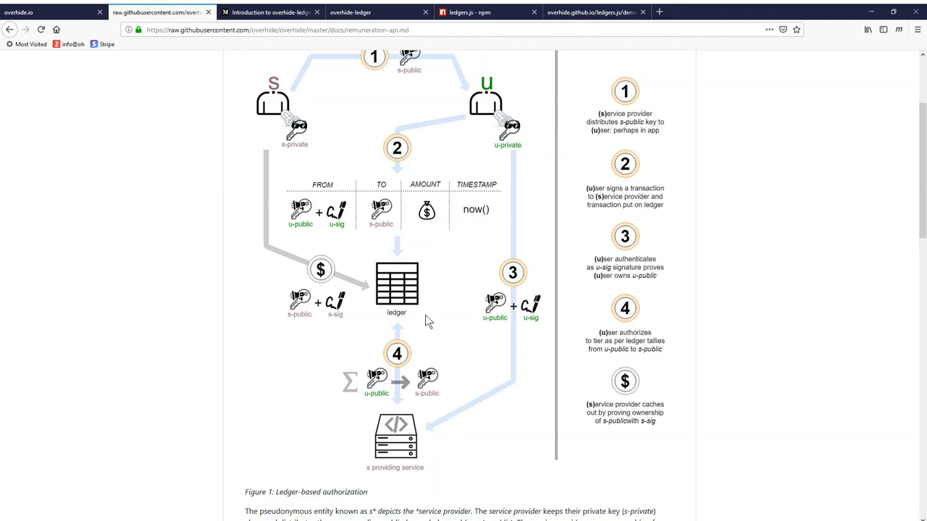
pyautogui.moveTo(509, 297)
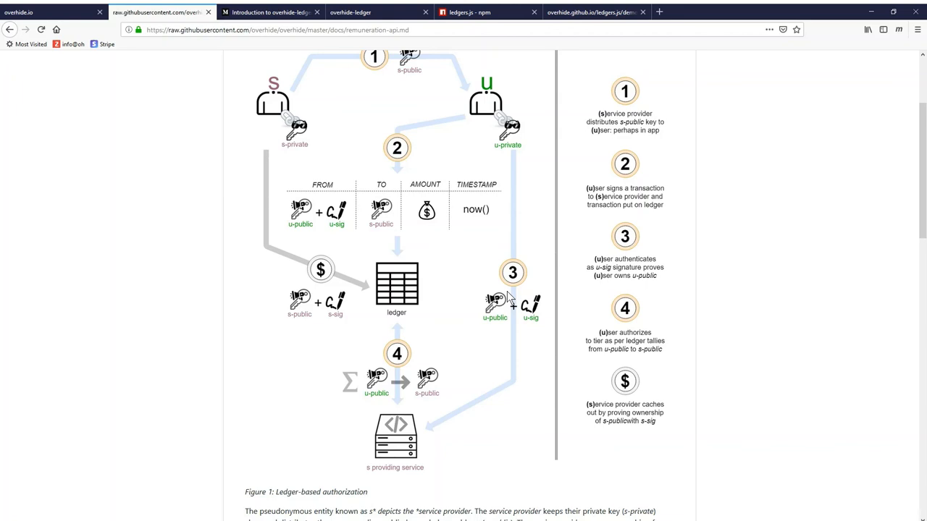
pyautogui.moveTo(456, 344)
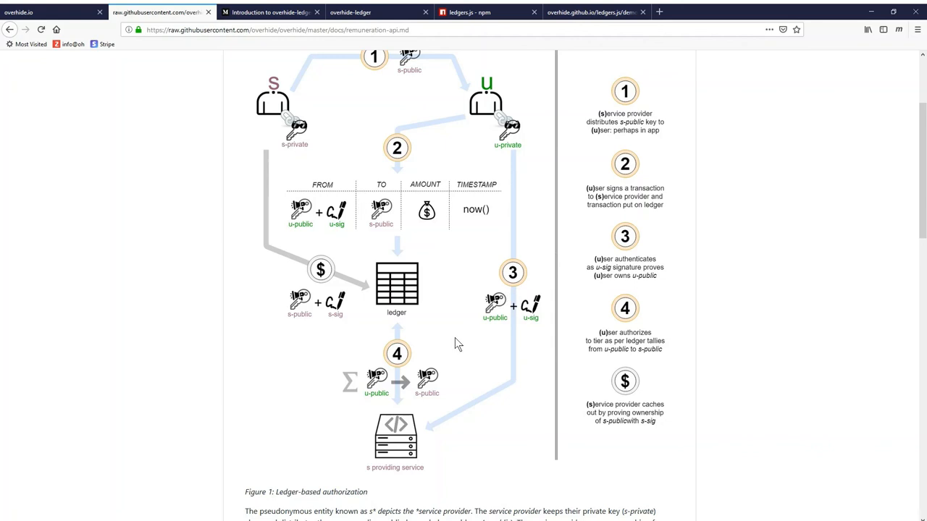
pyautogui.moveTo(449, 337)
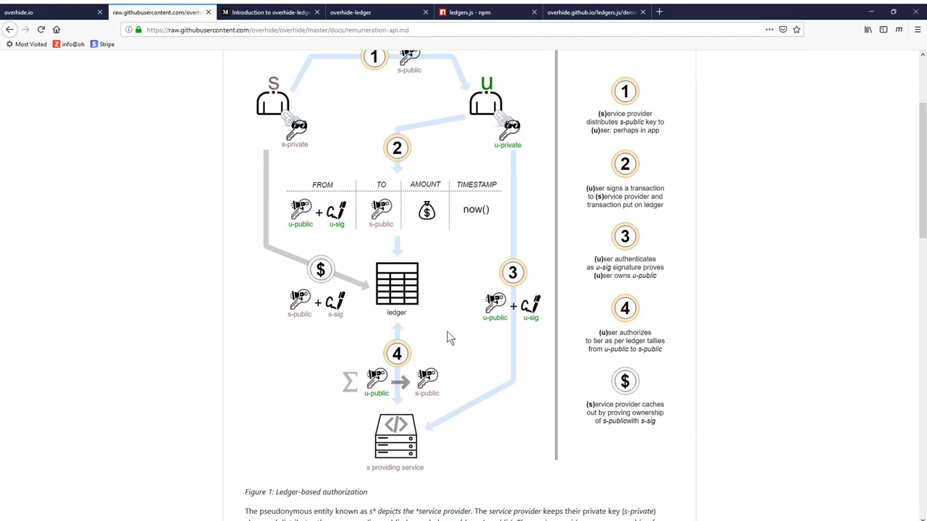
pyautogui.moveTo(335, 168)
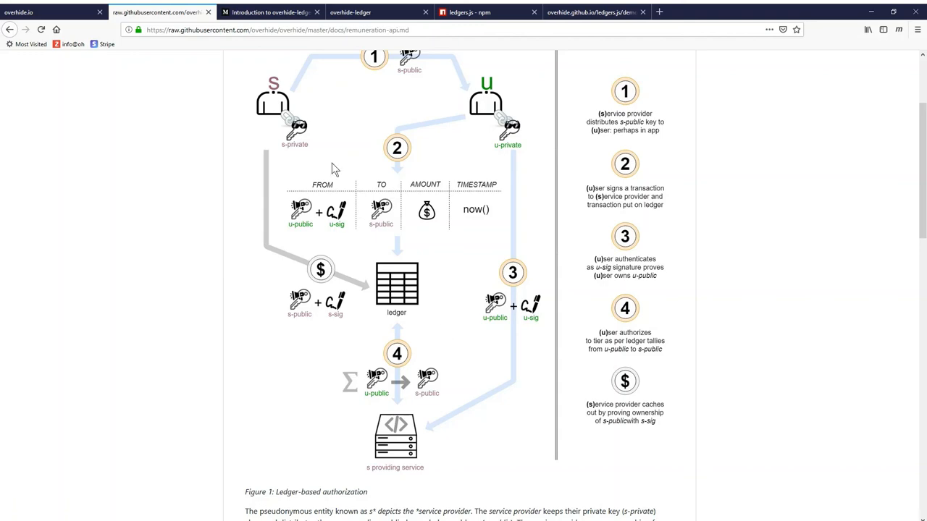
# Return to the 'Introduction to overhide-ledger' Medium tab showing the authorization workflow diagram.
pyautogui.click(271, 12)
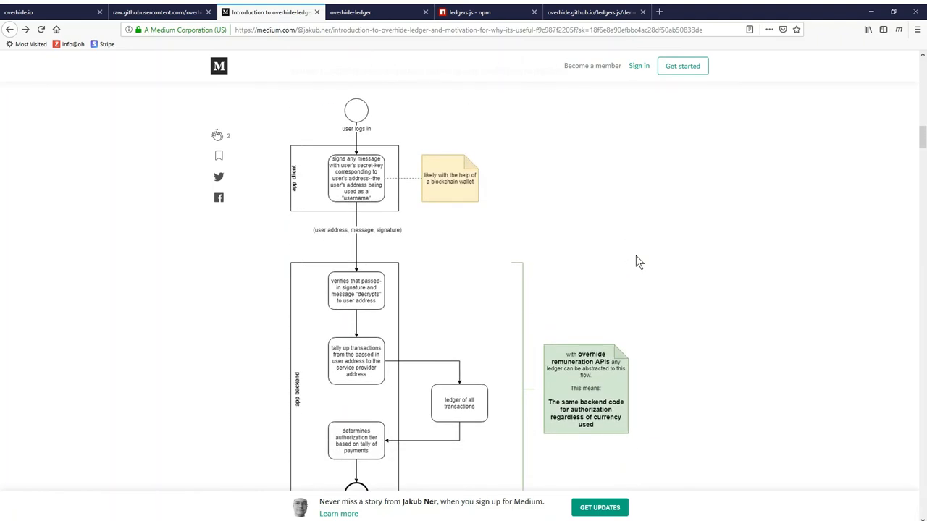
pyautogui.moveTo(502, 147)
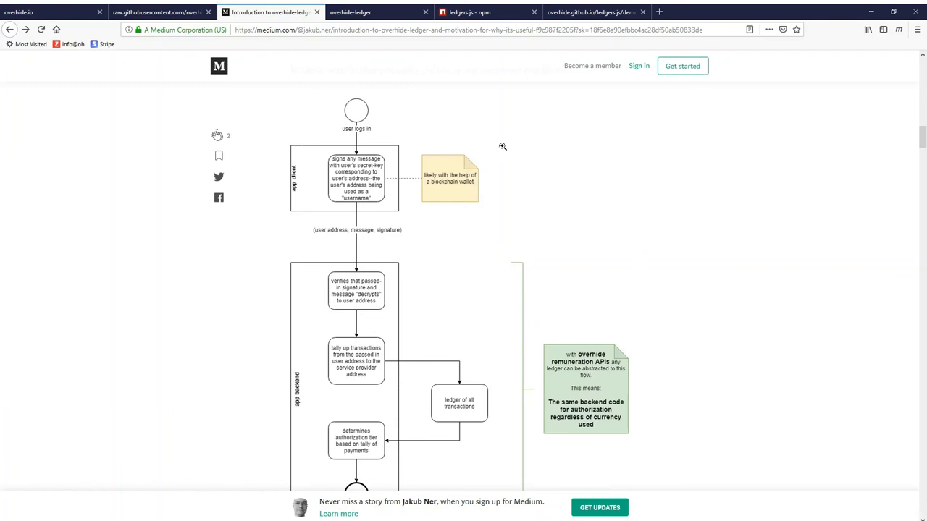
pyautogui.moveTo(405, 117)
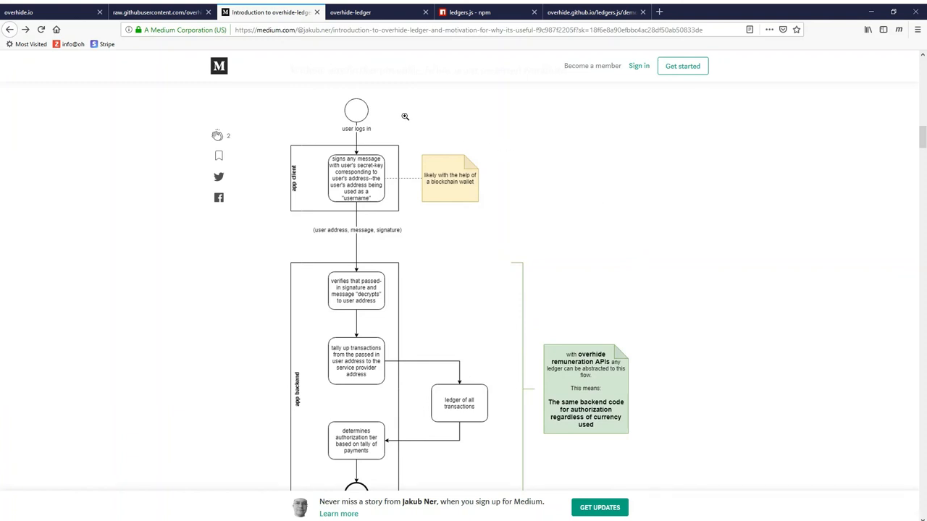
pyautogui.moveTo(394, 118)
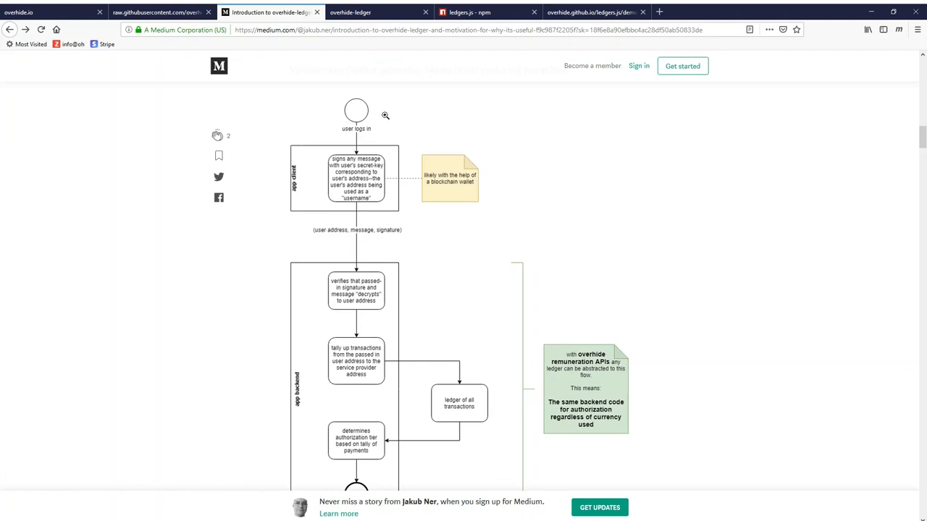
pyautogui.moveTo(310, 208)
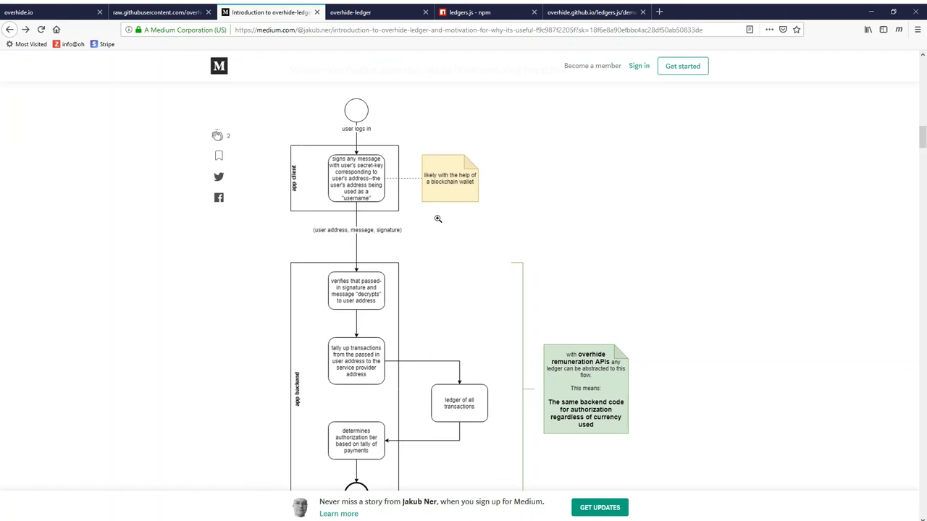
# Scroll down to the app backend section and the Figure 1 ledger-based authorization caption.
pyautogui.scroll(-3)
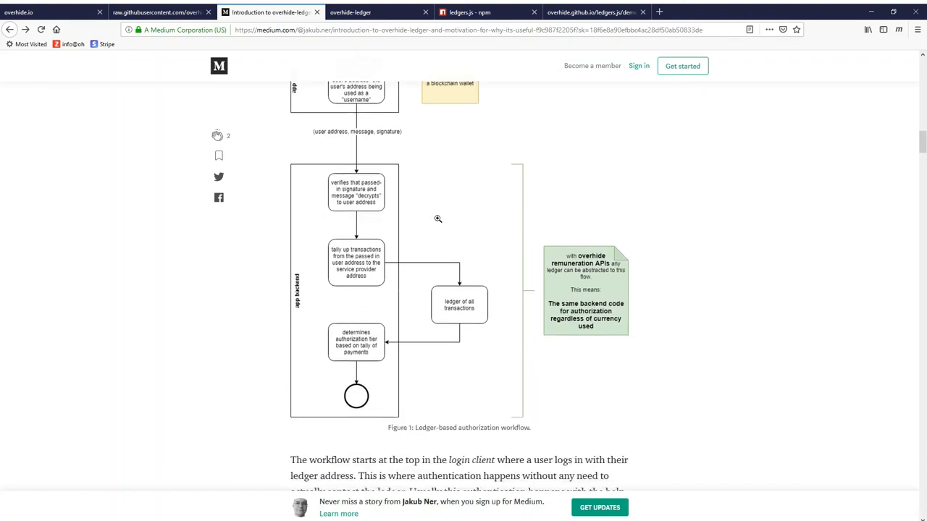
pyautogui.moveTo(398, 195)
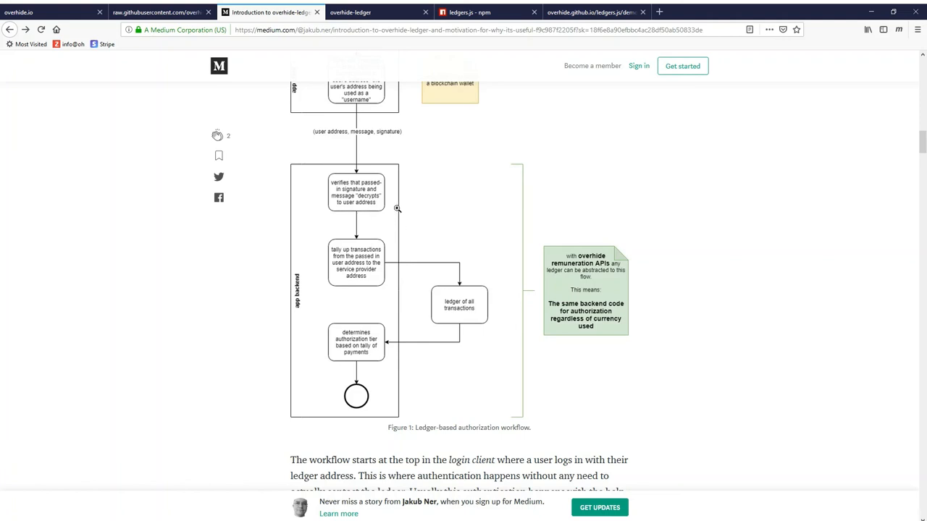
pyautogui.moveTo(388, 235)
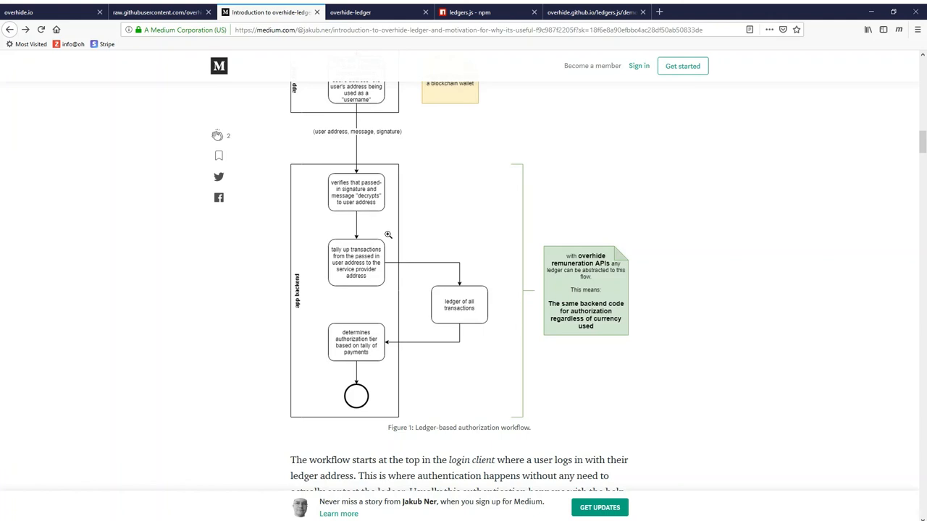
pyautogui.moveTo(393, 286)
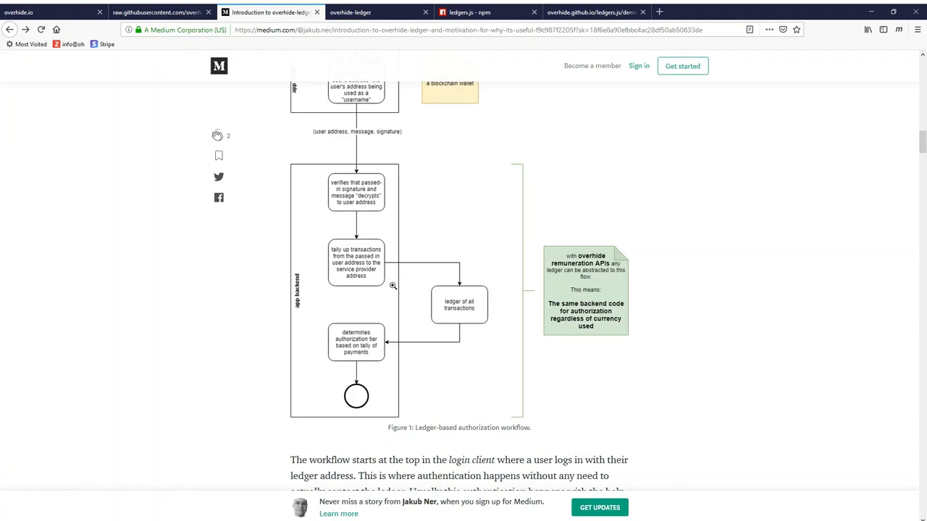
pyautogui.moveTo(505, 313)
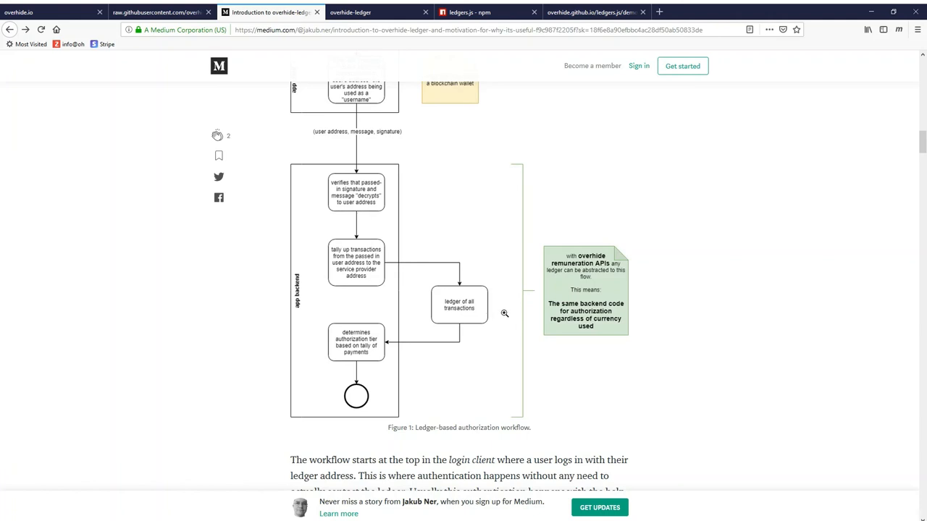
pyautogui.moveTo(421, 239)
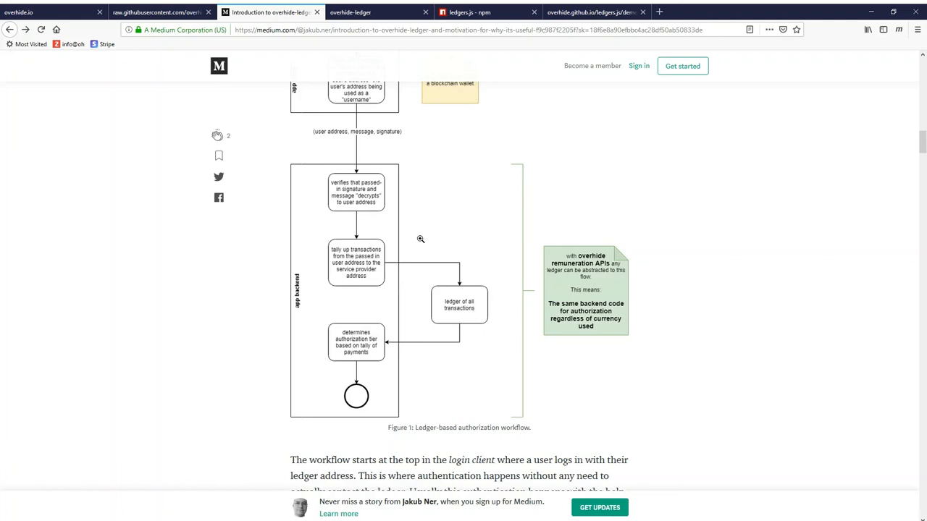
pyautogui.moveTo(413, 244)
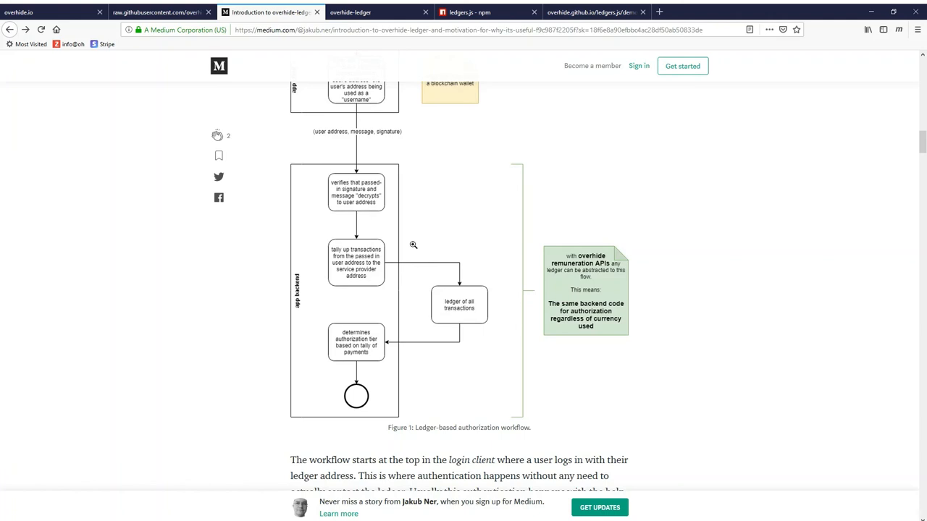
pyautogui.moveTo(395, 377)
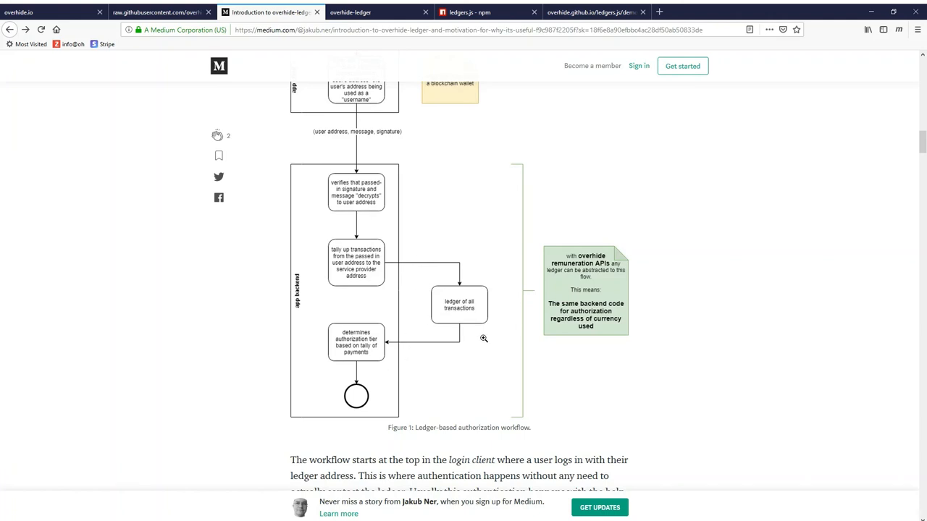
pyautogui.moveTo(401, 157)
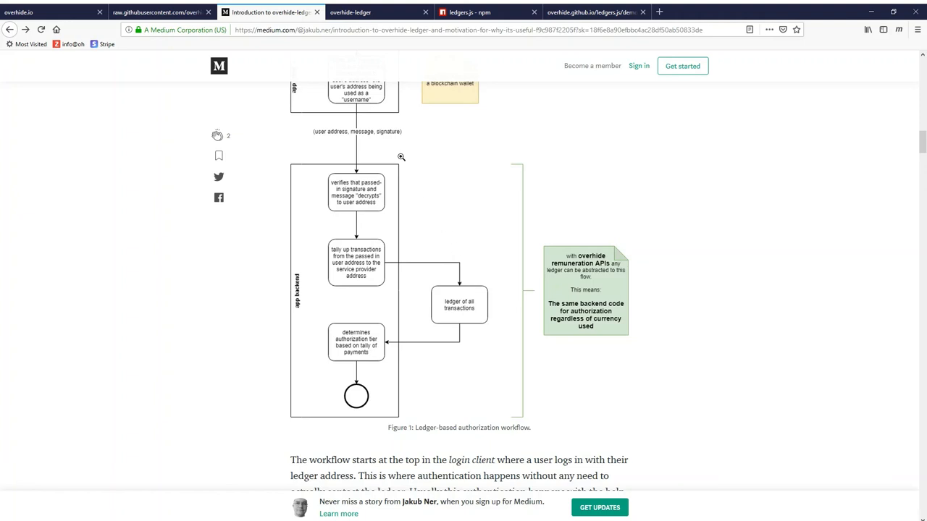
pyautogui.moveTo(392, 149)
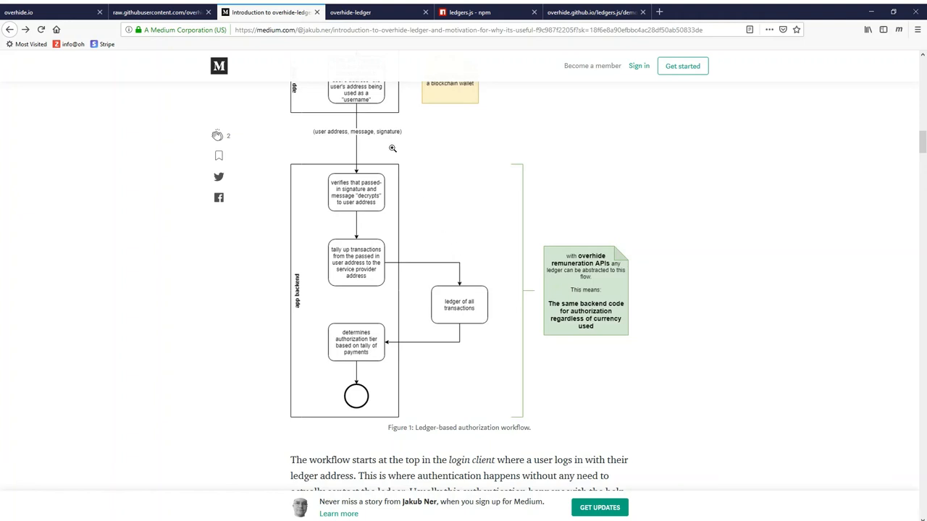